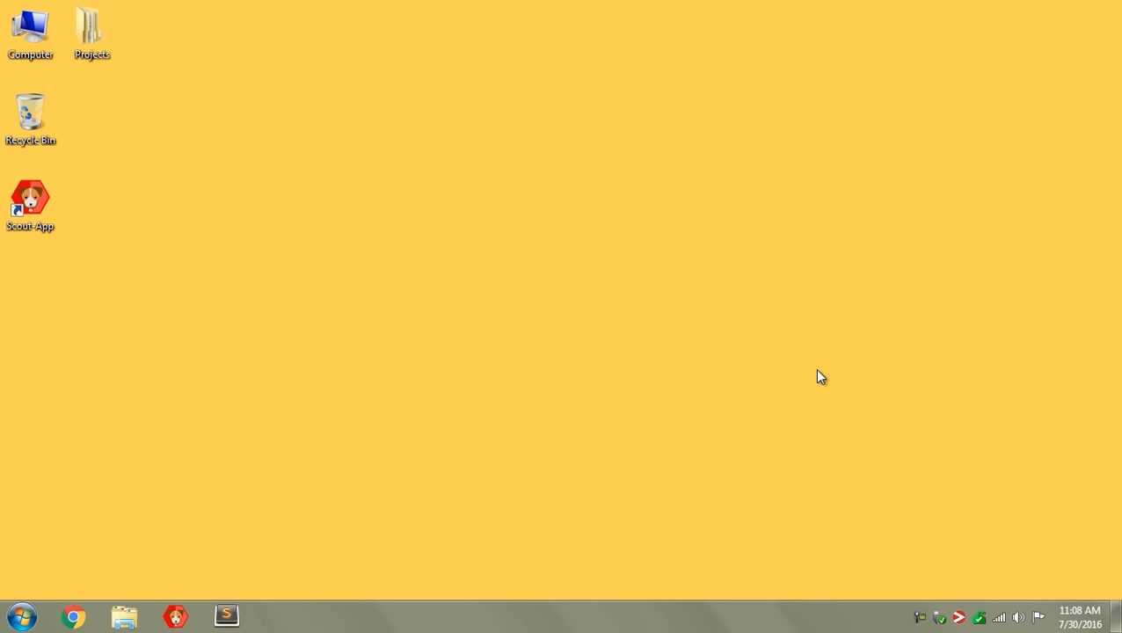
Launch Scout-App from its desktop shortcut
left_click(30, 202)
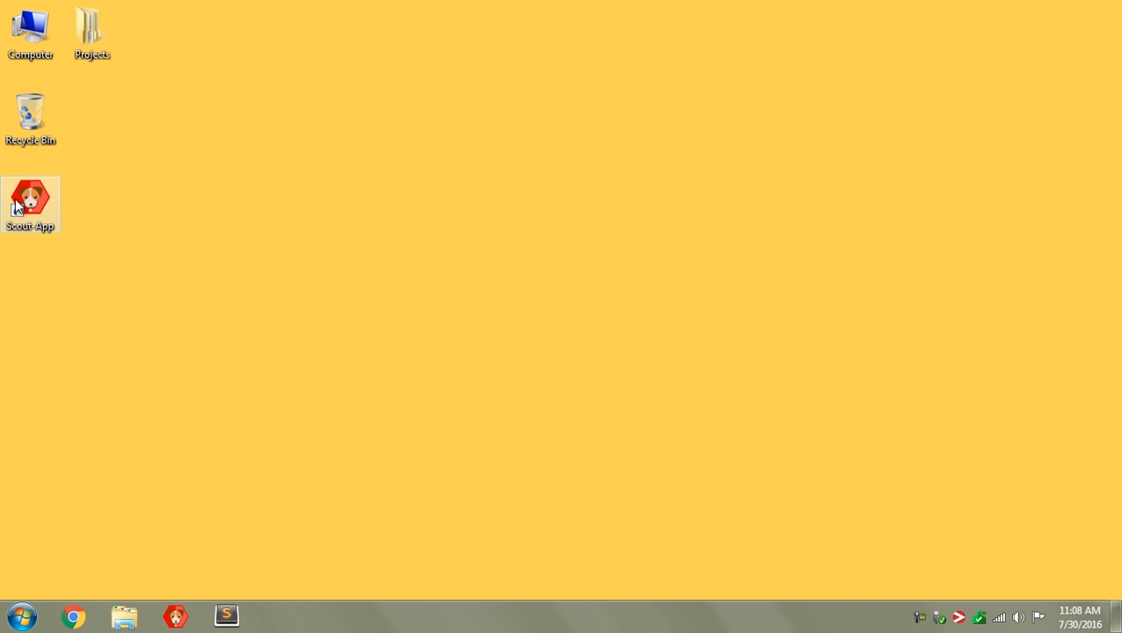
double_click(30, 202)
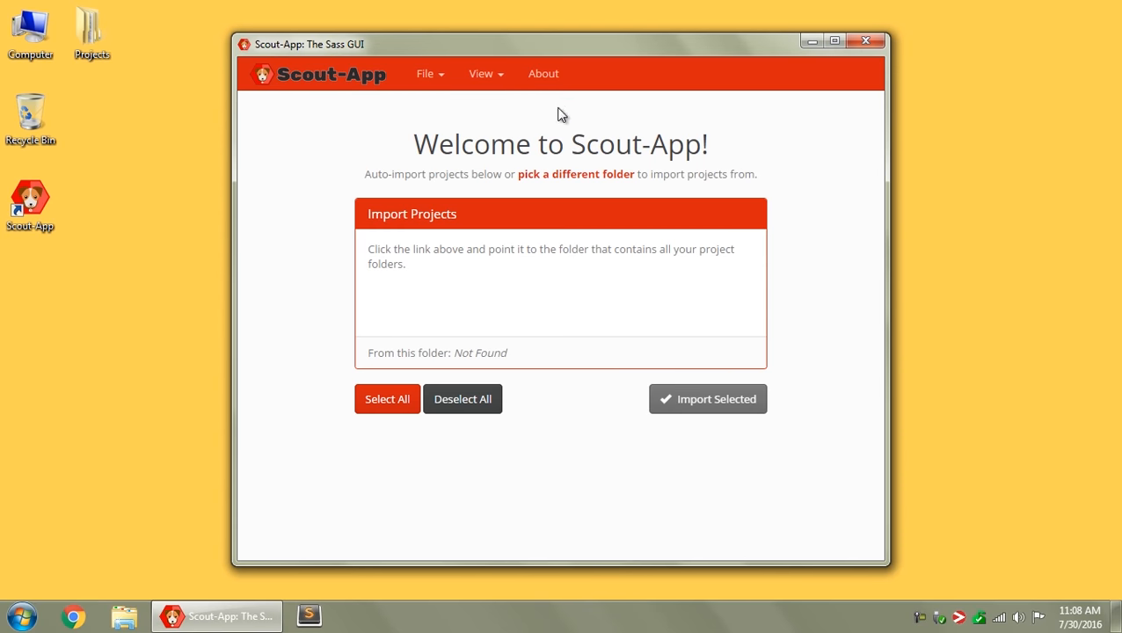
mouse_move(463, 49)
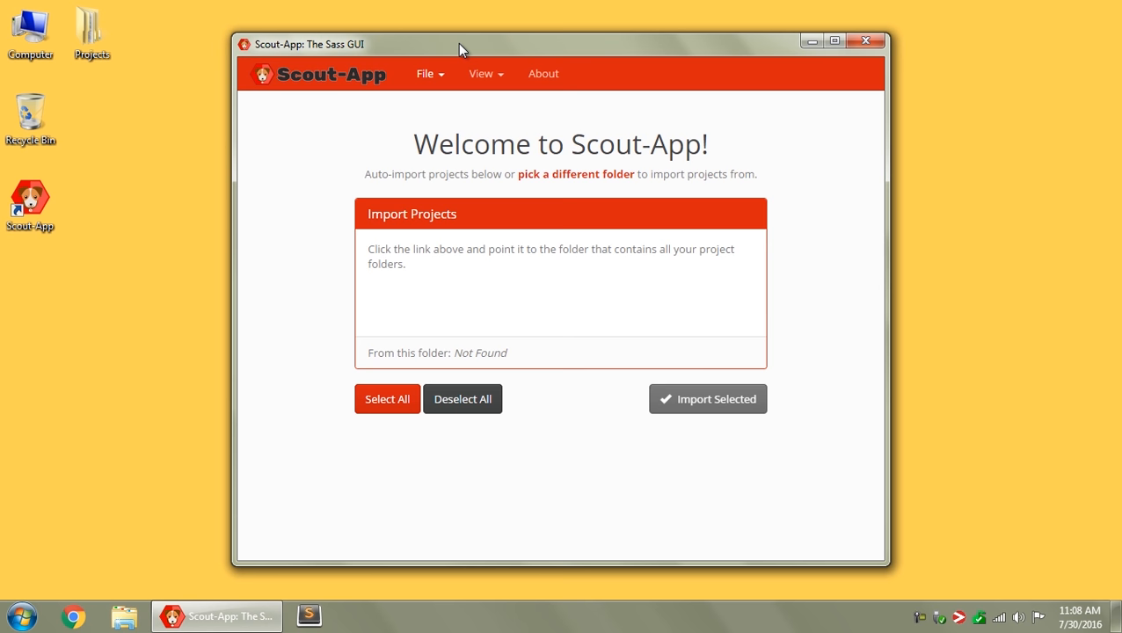
Show the About dialog with version 2.0.2 and select the word CSS
left_click(542, 73)
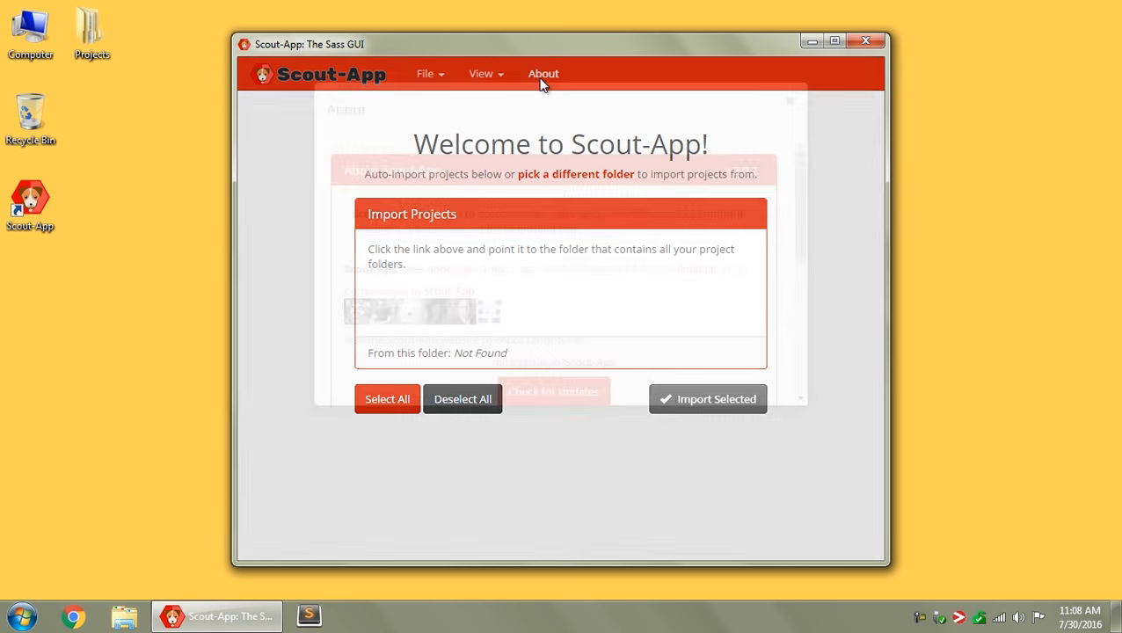
left_click(543, 73)
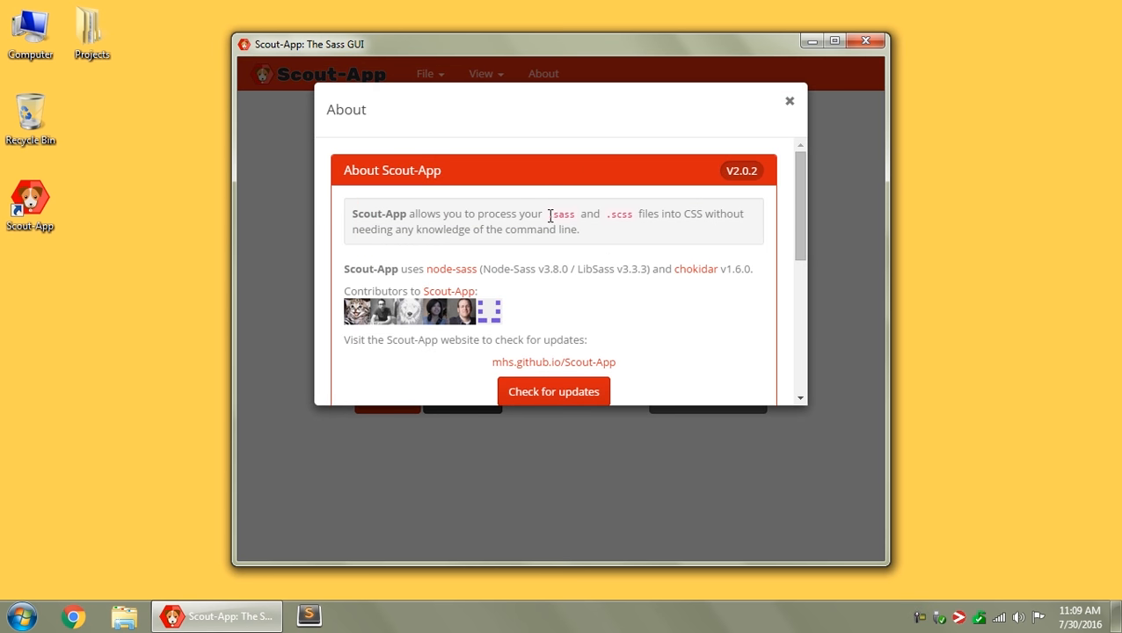
double_click(618, 214)
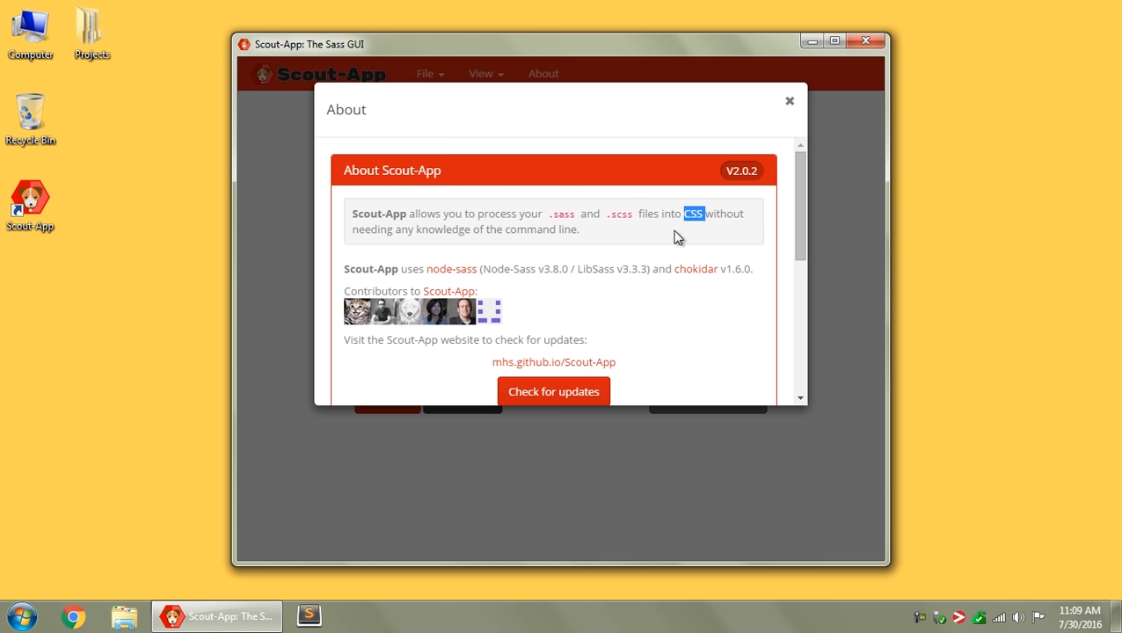
mouse_move(790, 101)
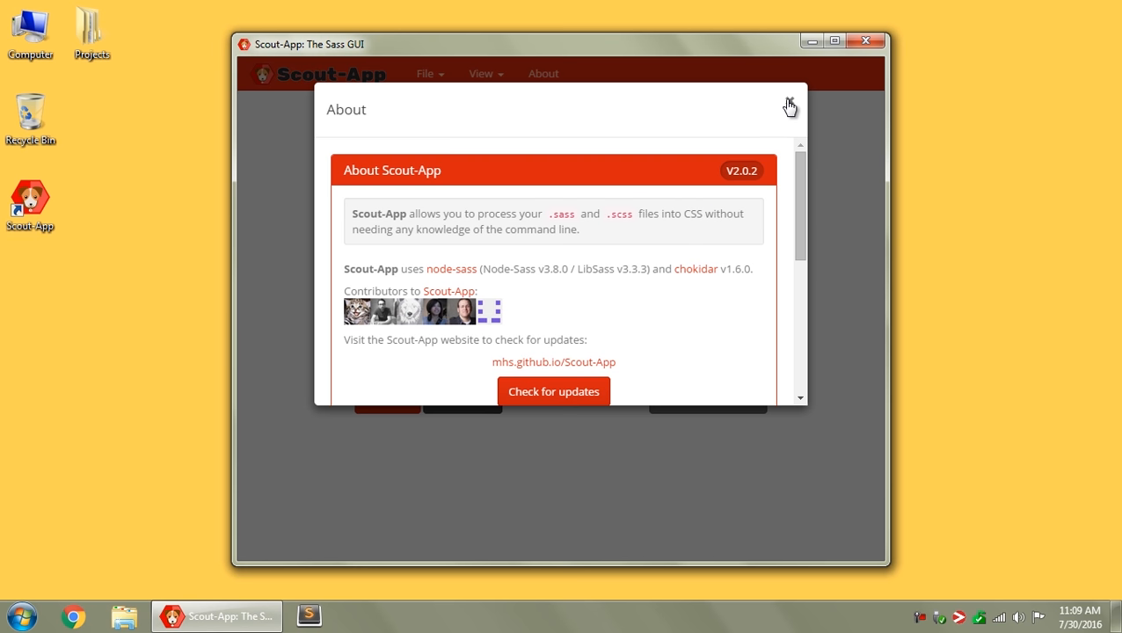
Close the About dialog, returning to the welcome screen with no import folder
left_click(789, 104)
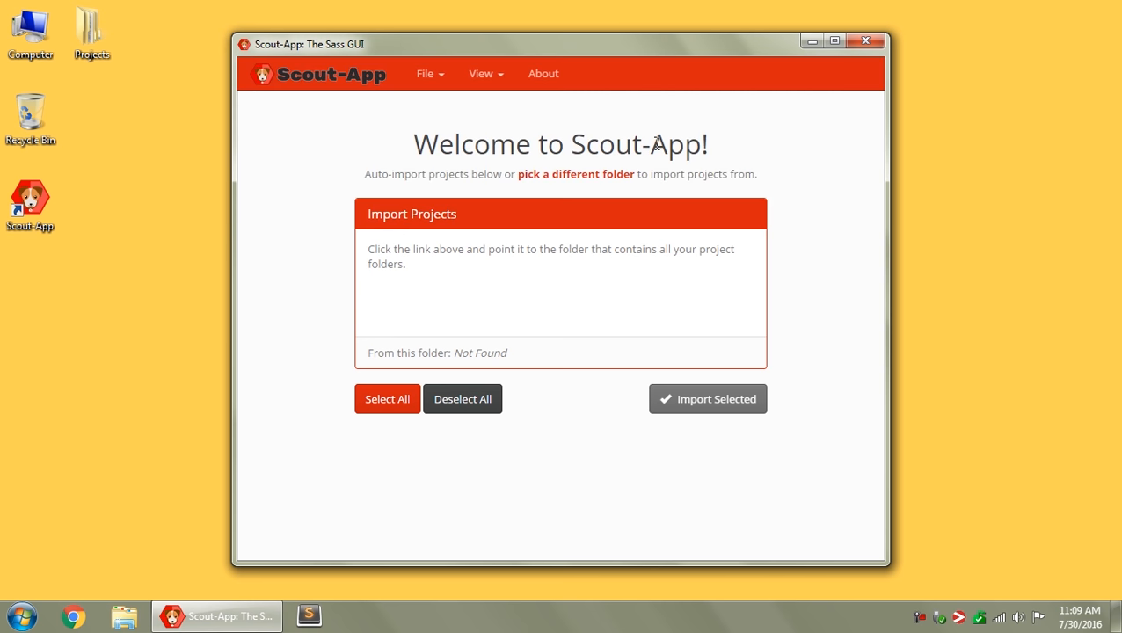
mouse_move(579, 141)
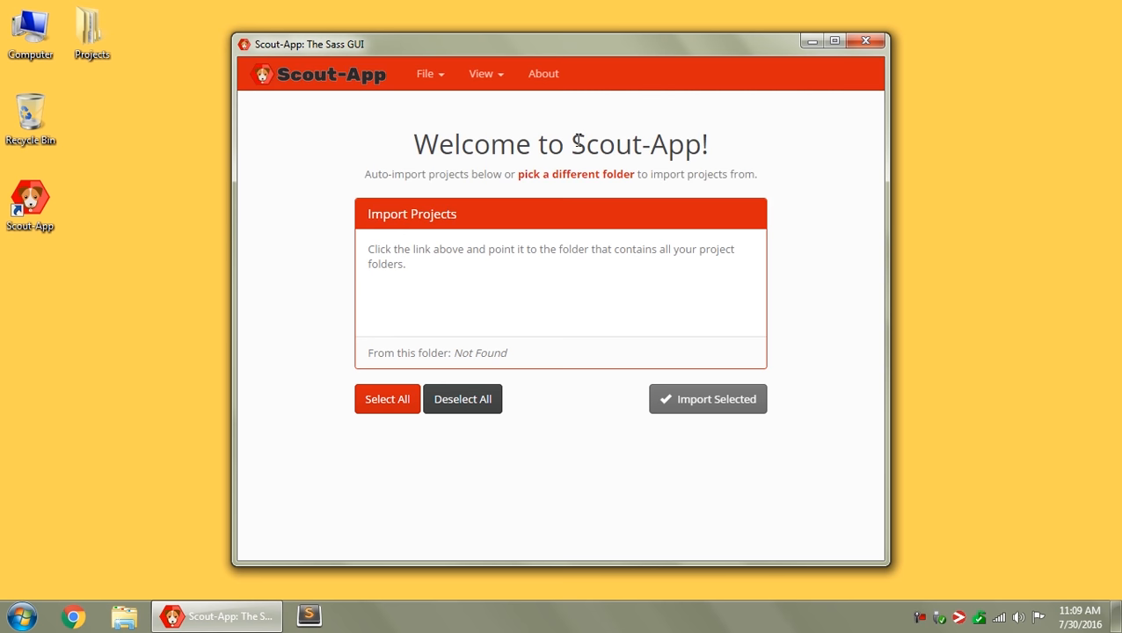
mouse_move(481, 140)
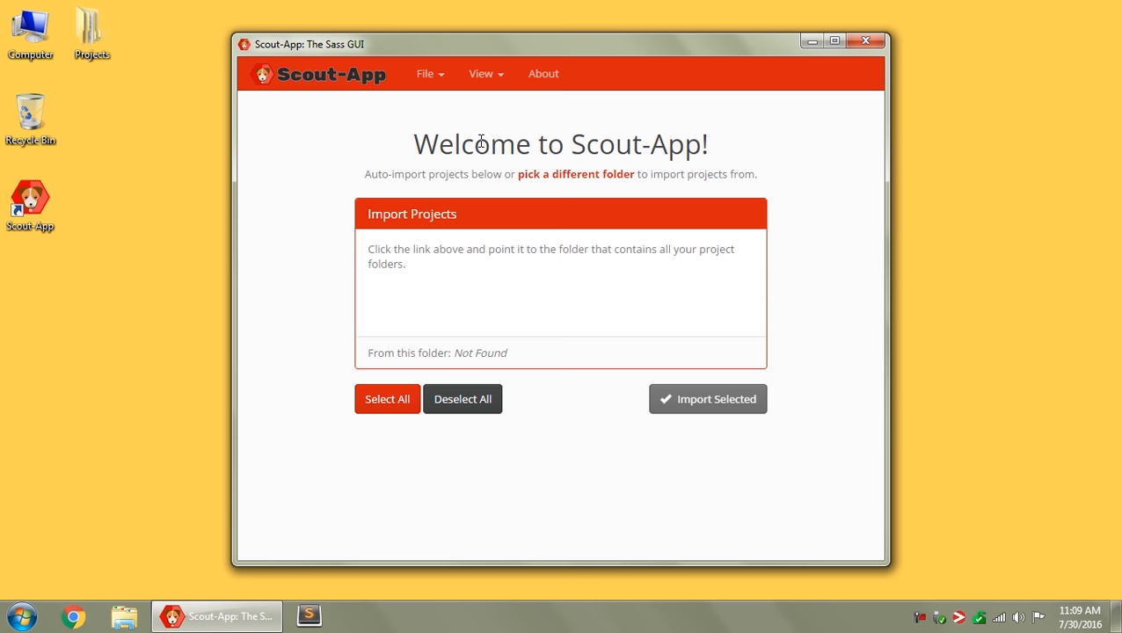
mouse_move(370, 220)
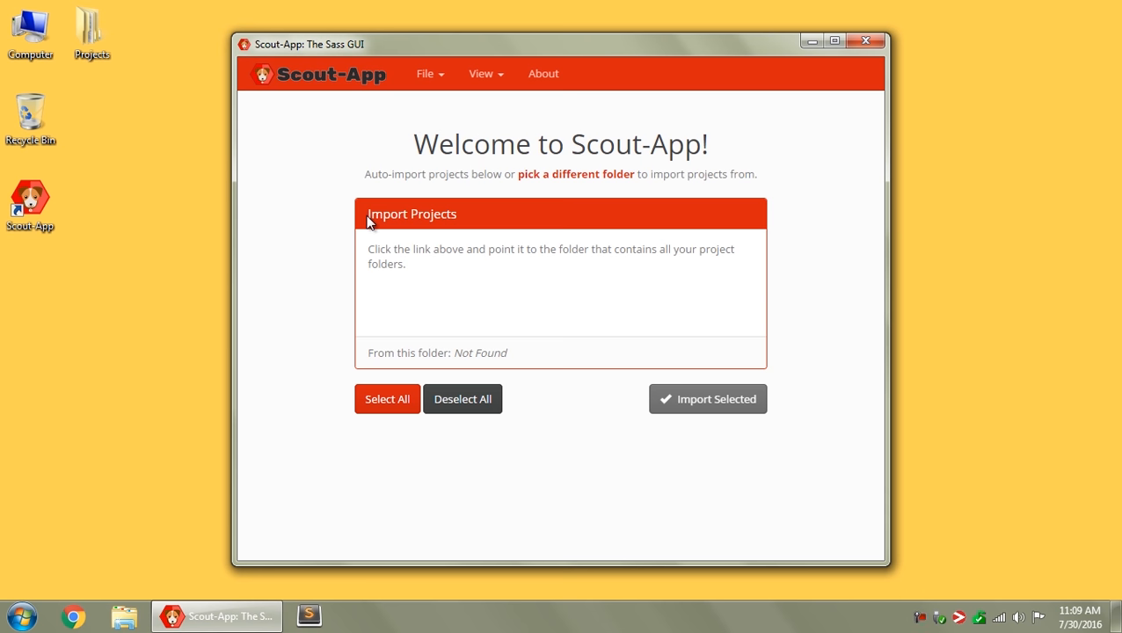
mouse_move(440, 93)
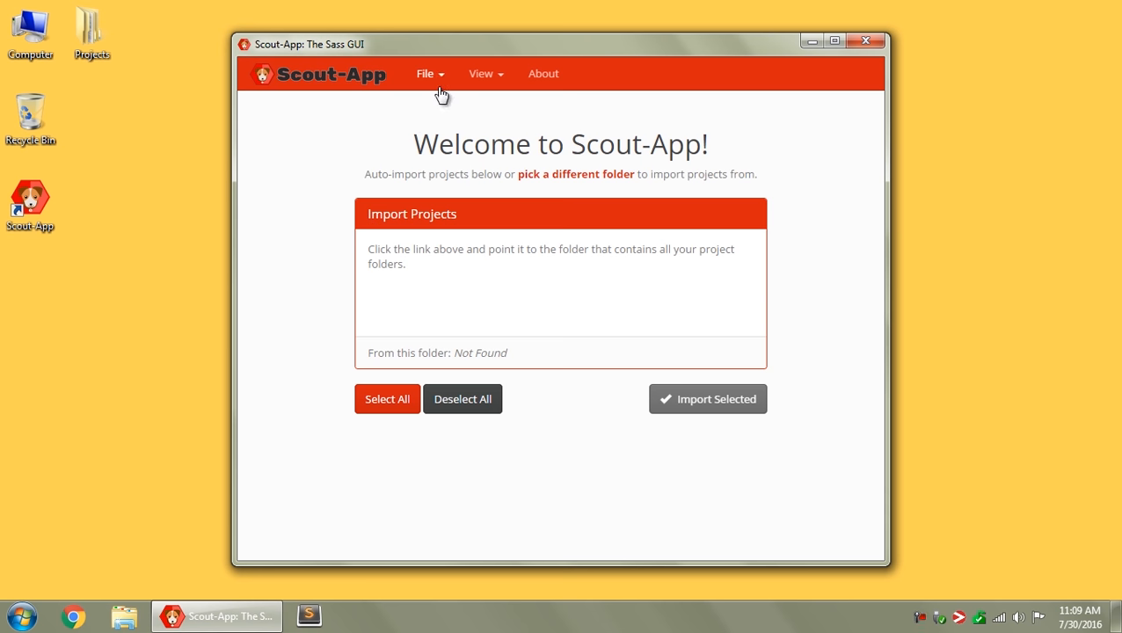
left_click(428, 73)
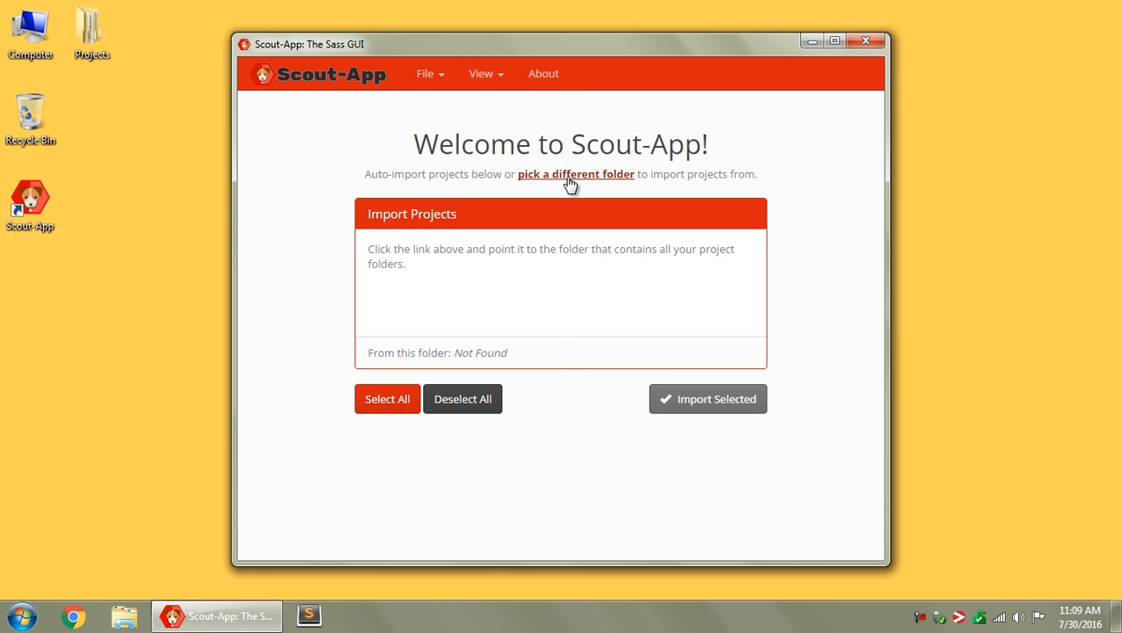
Import from the Projects folder, listing MyCatsSite and MySite, both checked
left_click(576, 175)
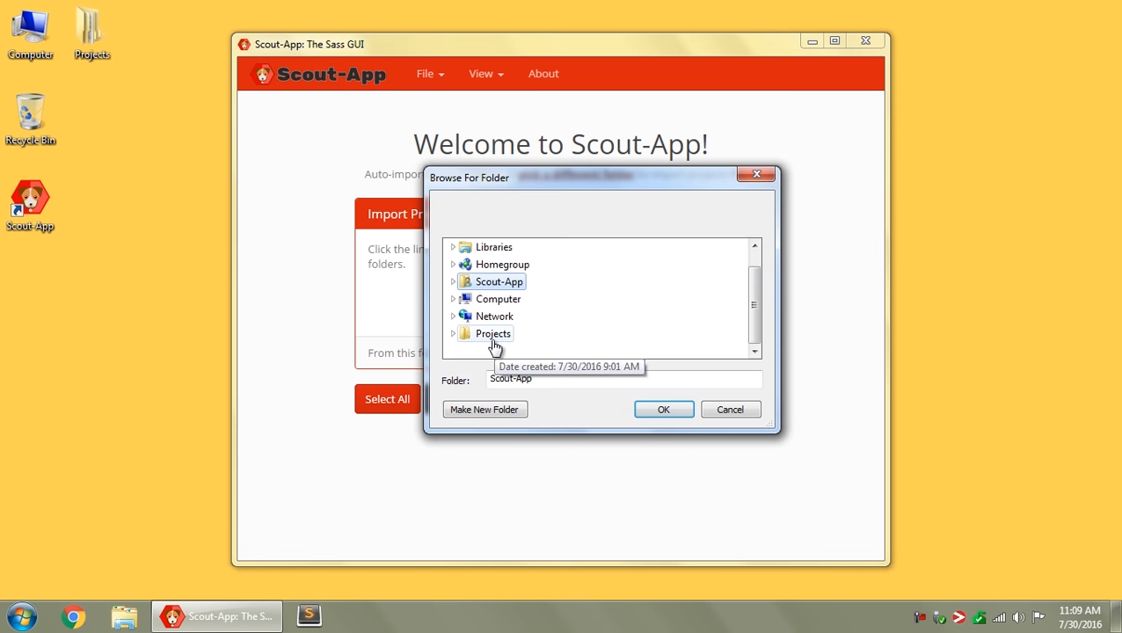
left_click(664, 409)
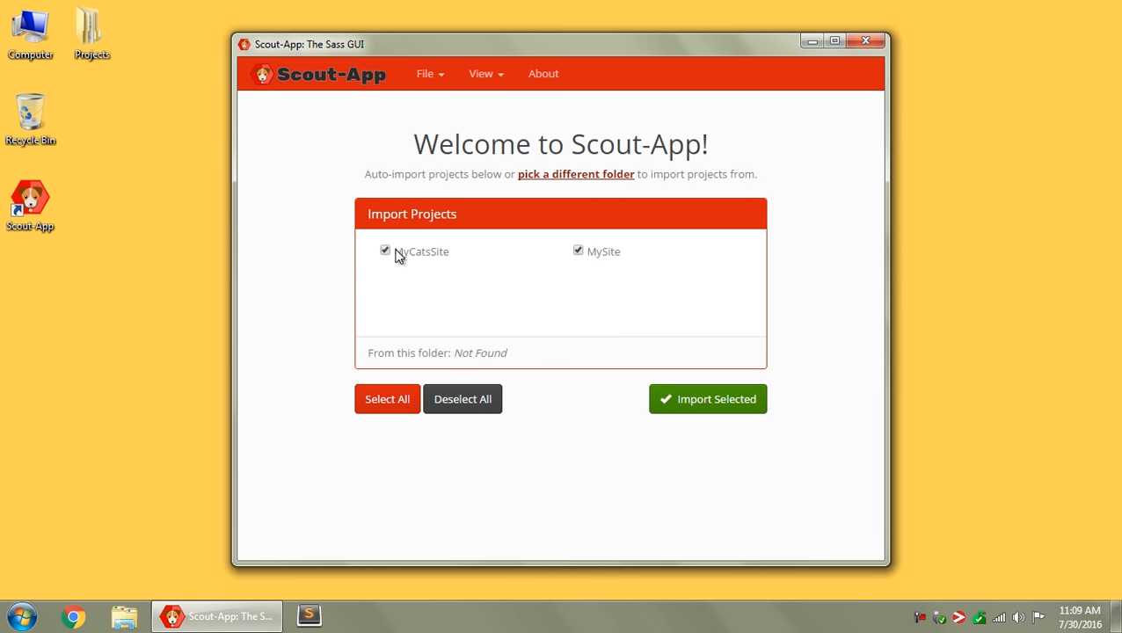
left_click(578, 250)
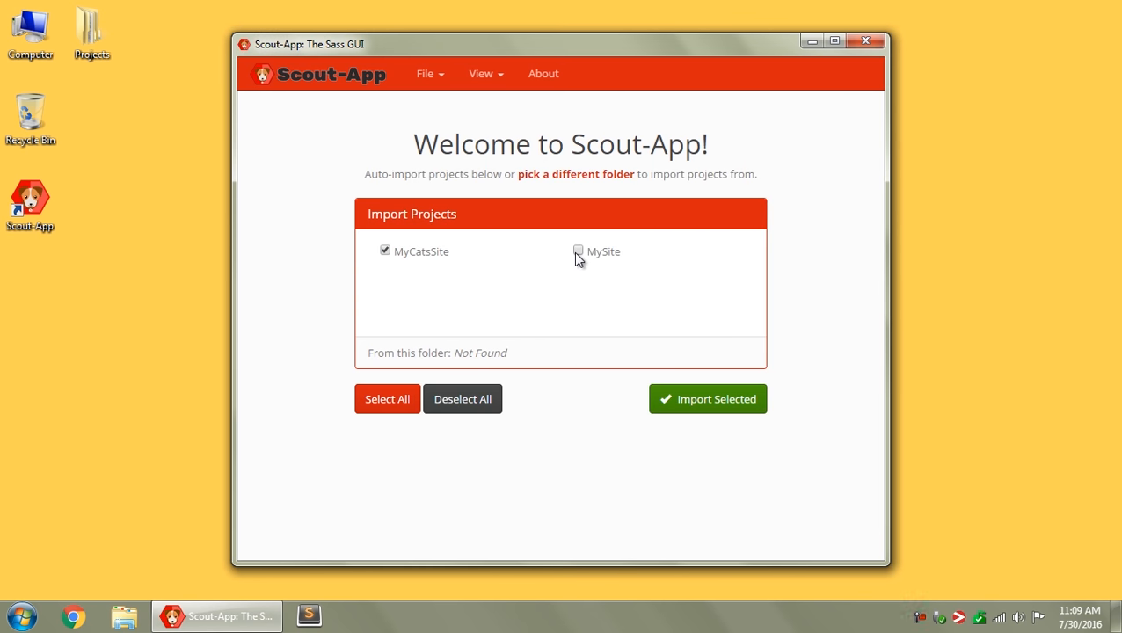
left_click(577, 251)
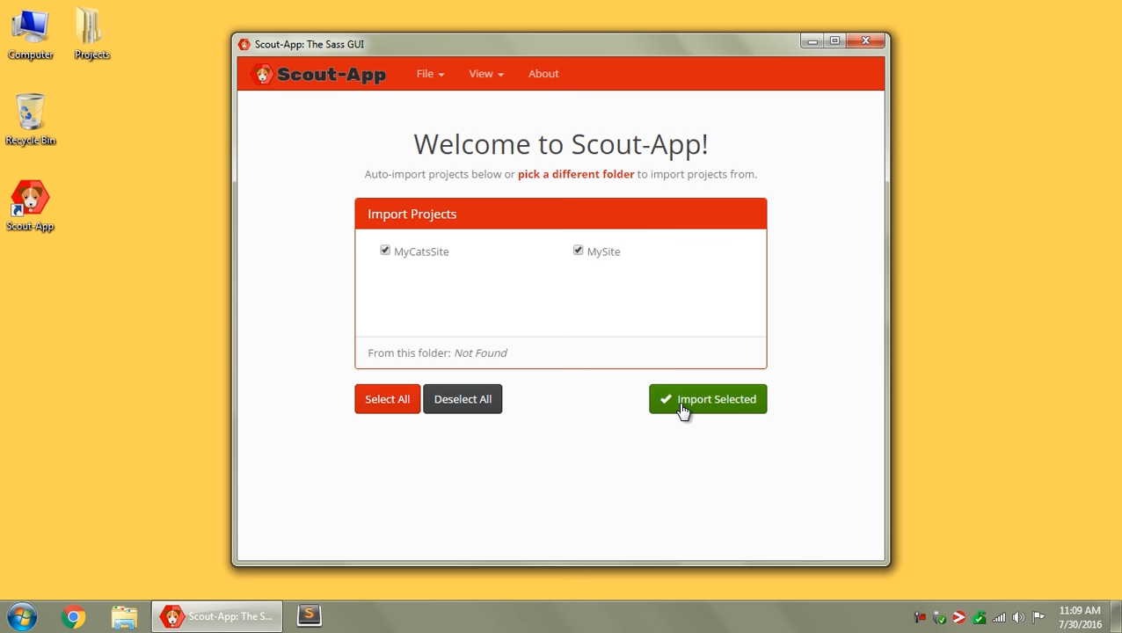
left_click(708, 399)
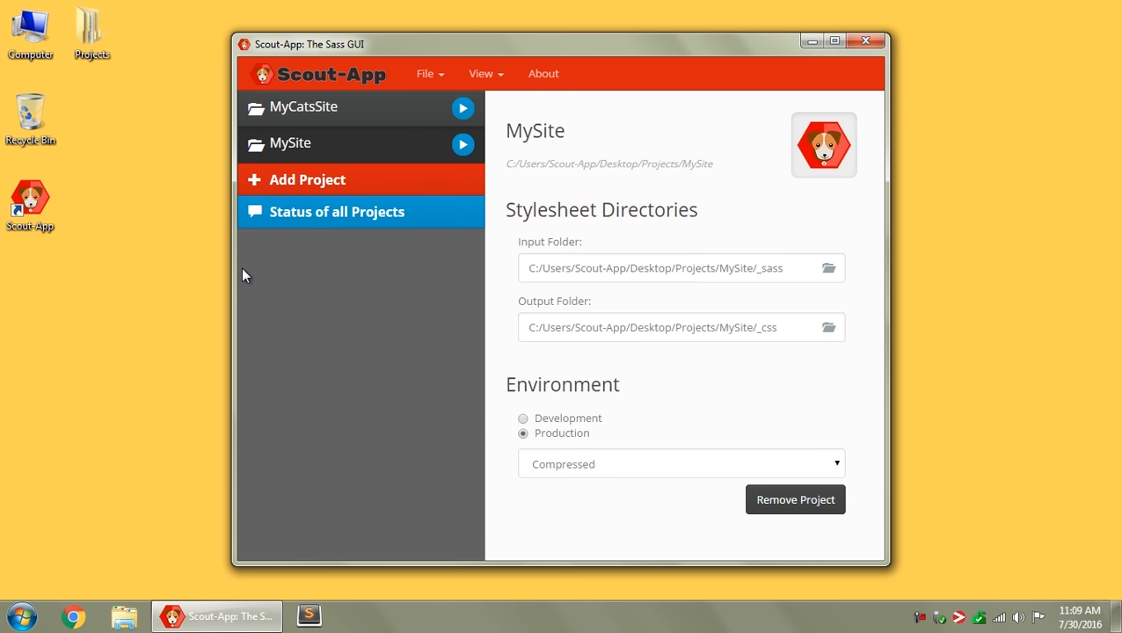
mouse_move(344, 106)
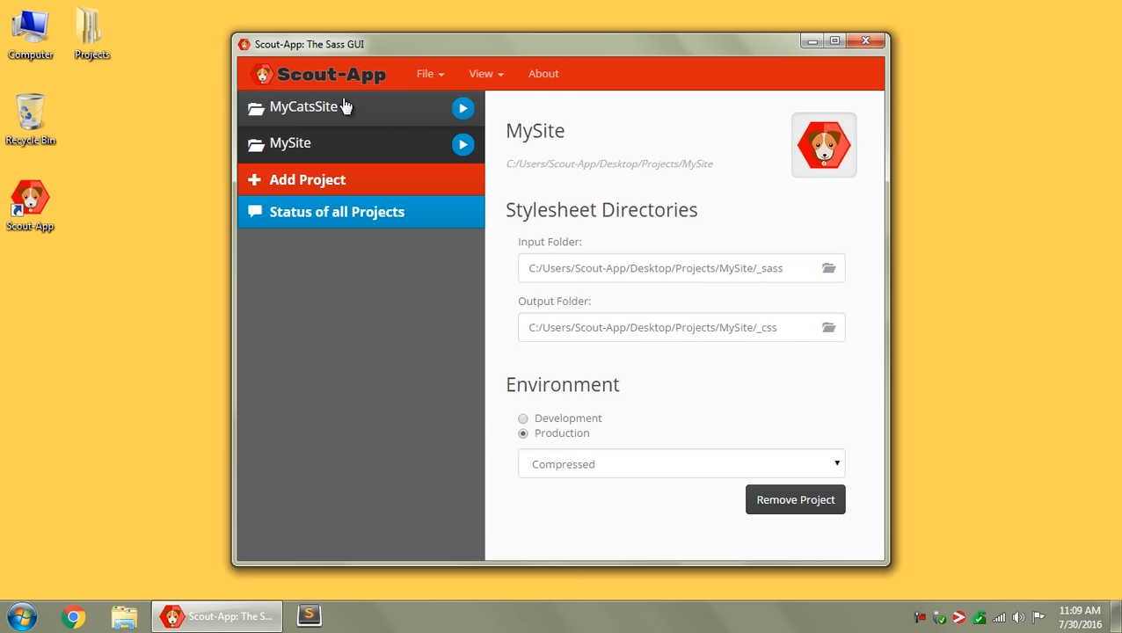
mouse_move(380, 120)
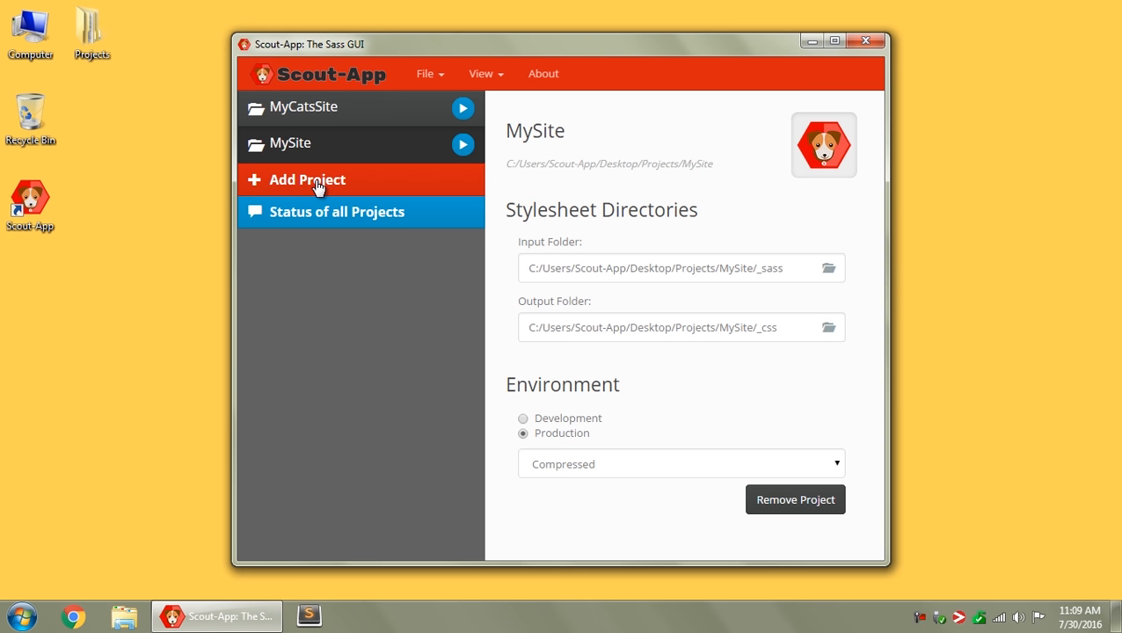
left_click(426, 73)
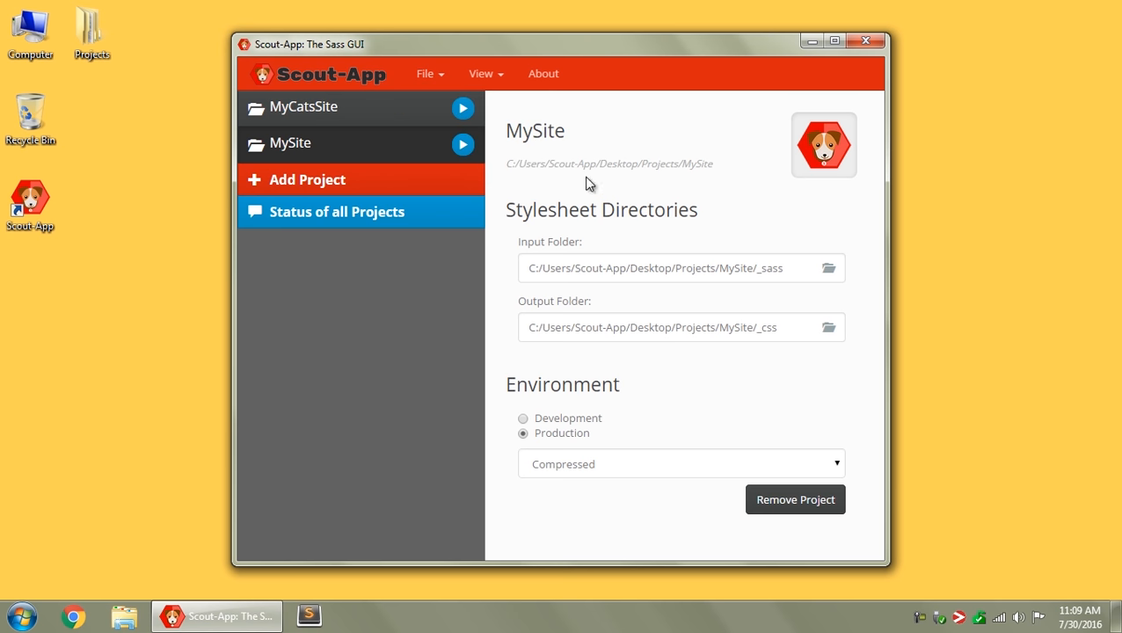
mouse_move(798, 536)
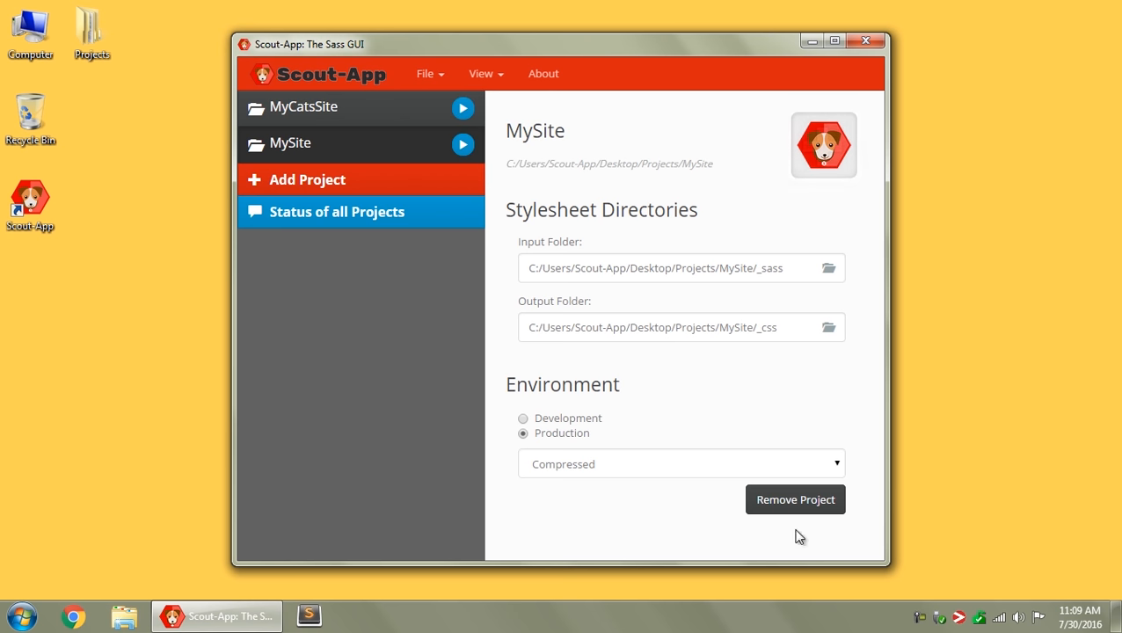
mouse_move(368, 121)
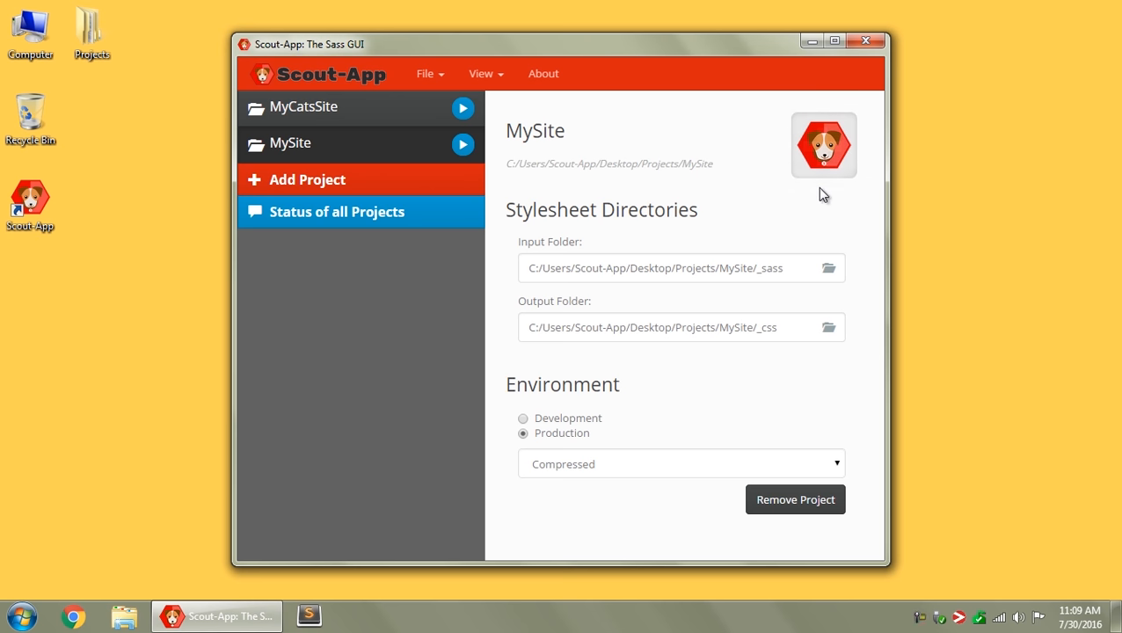
mouse_move(629, 219)
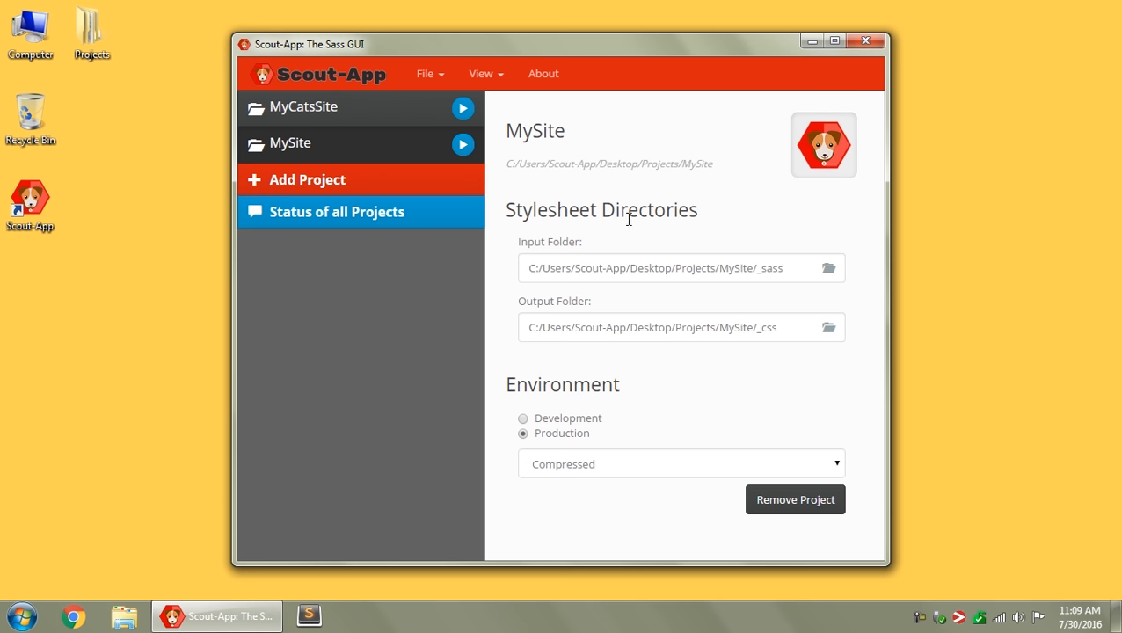
mouse_move(563, 269)
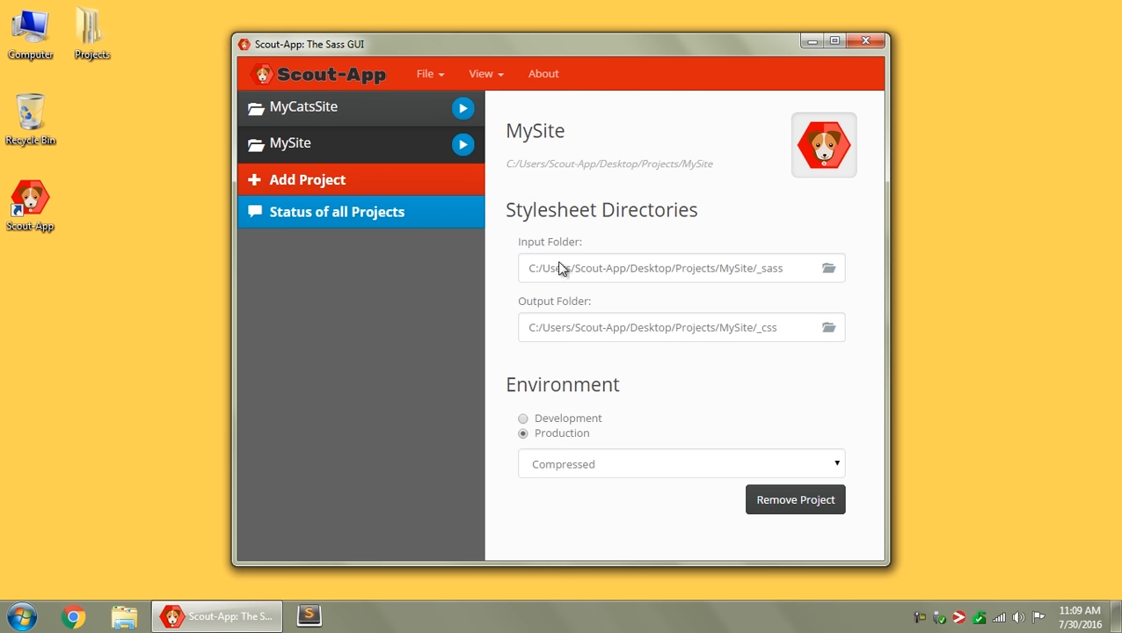
mouse_move(665, 297)
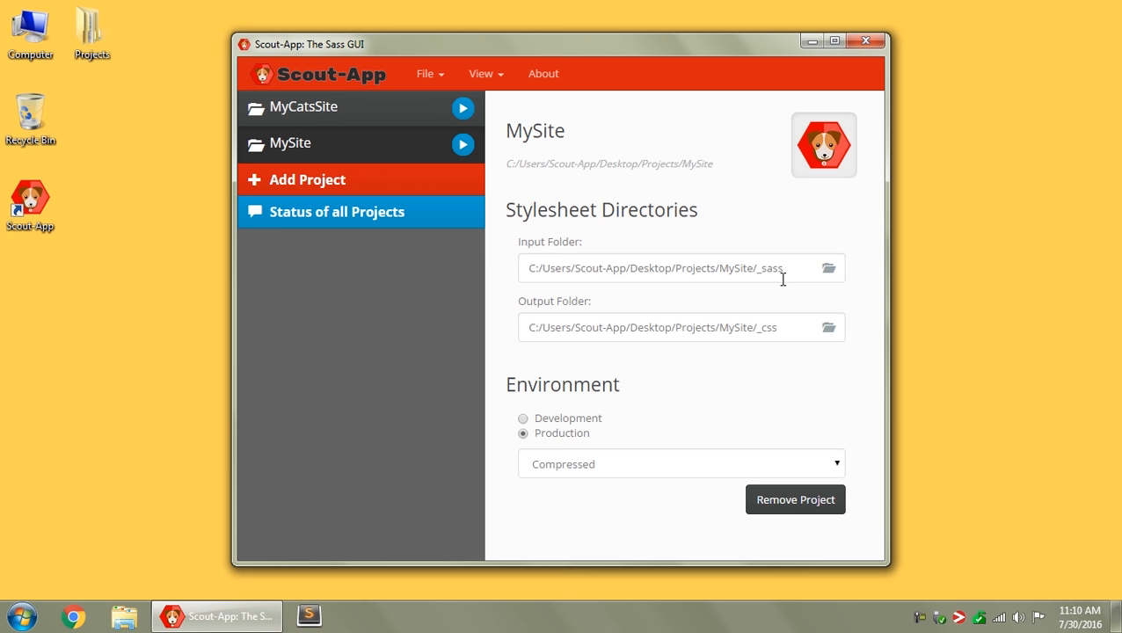
double_click(728, 269)
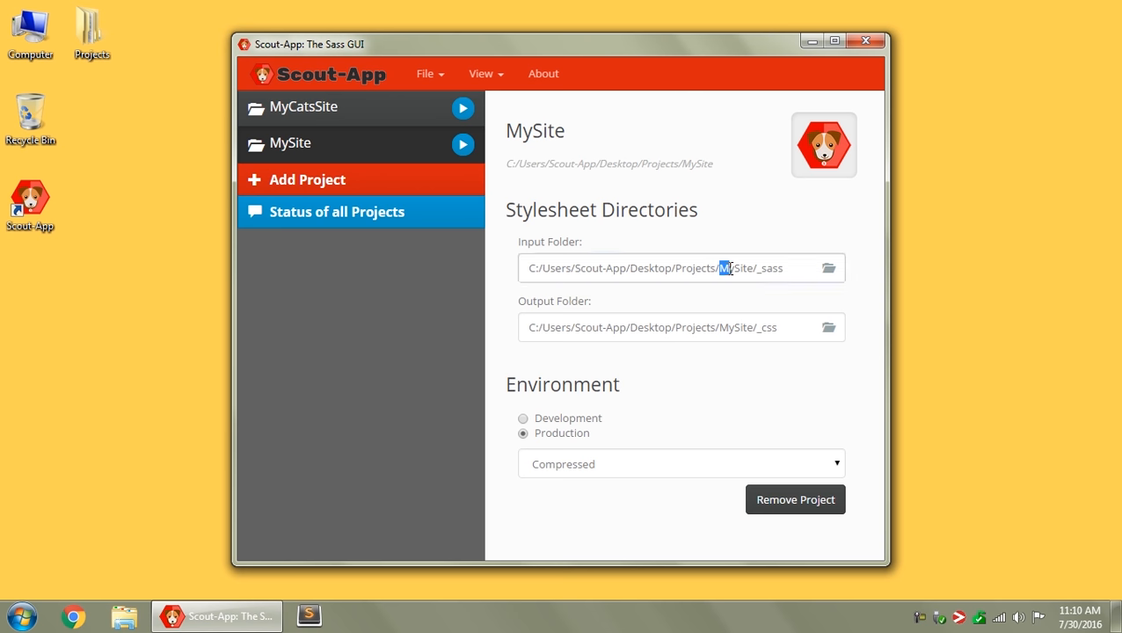
double_click(772, 269)
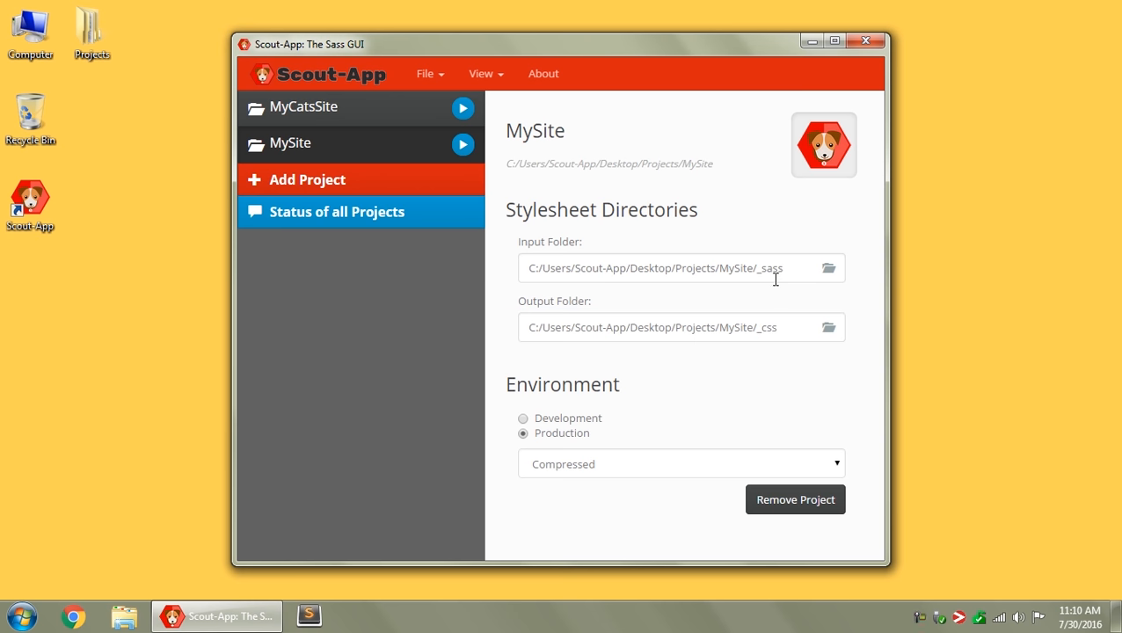
mouse_move(827, 268)
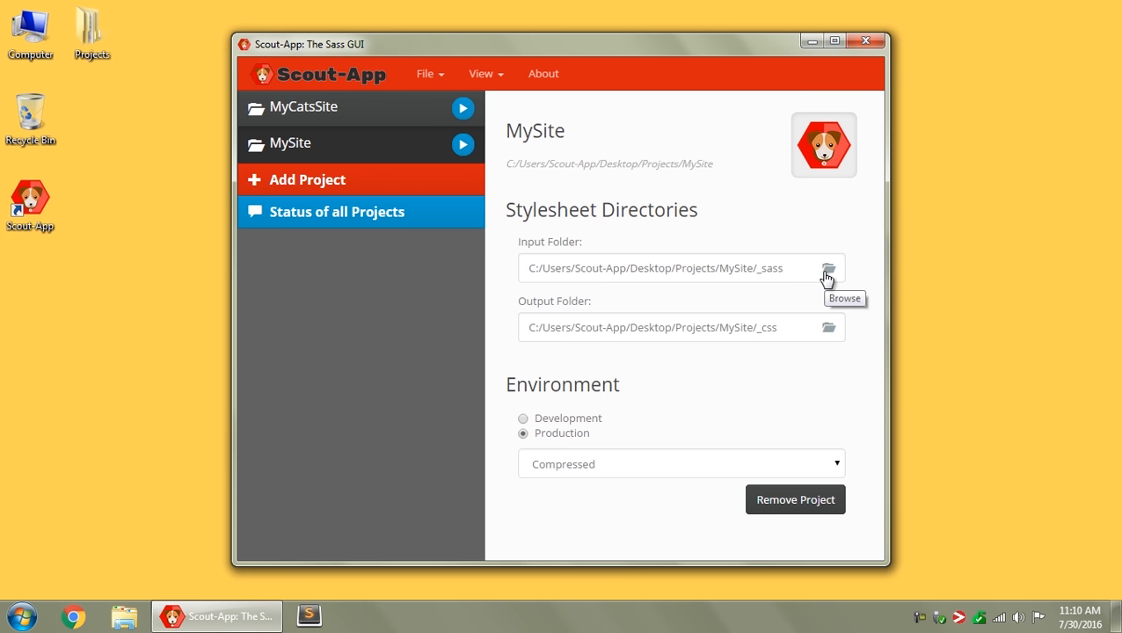
mouse_move(603, 384)
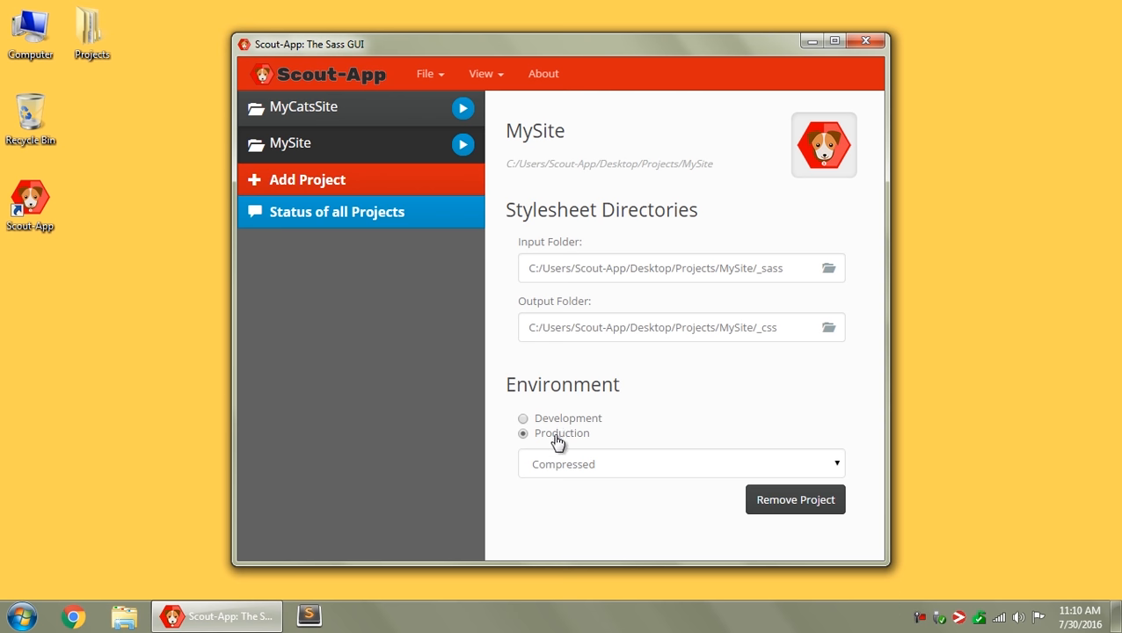
Set MySite to Production with Compressed output and start watching it
left_click(681, 464)
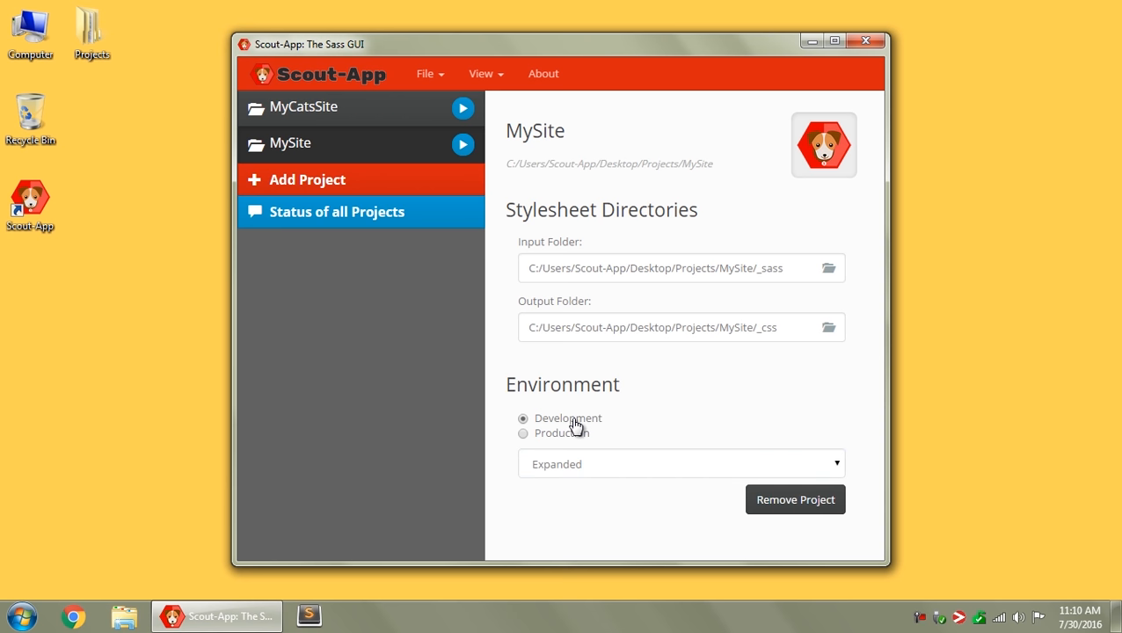
mouse_move(570, 442)
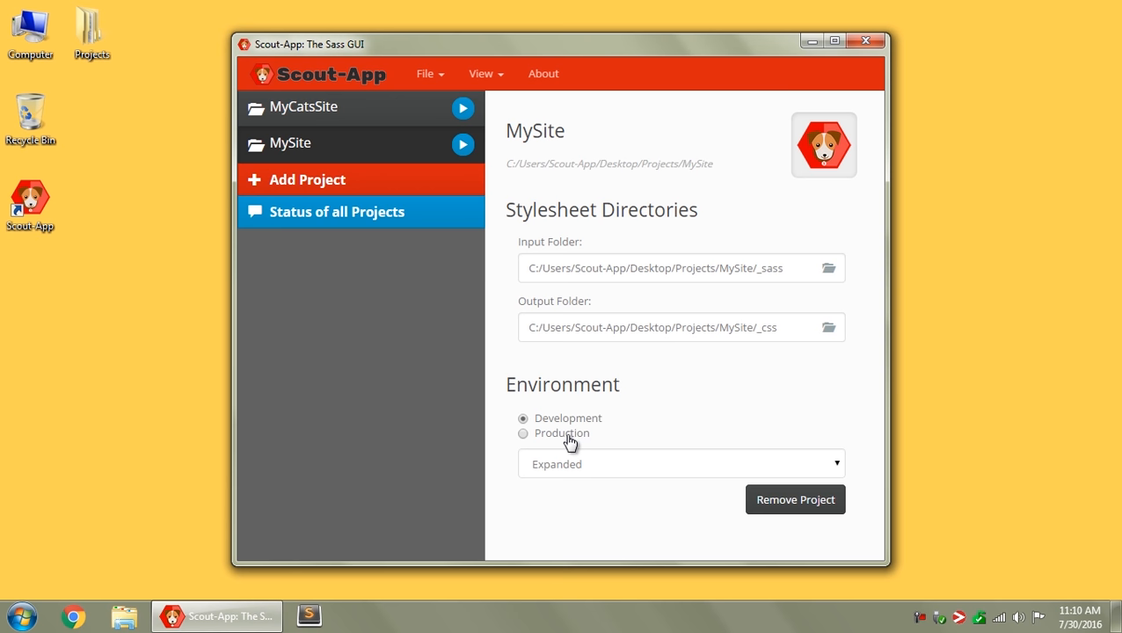
left_click(679, 464)
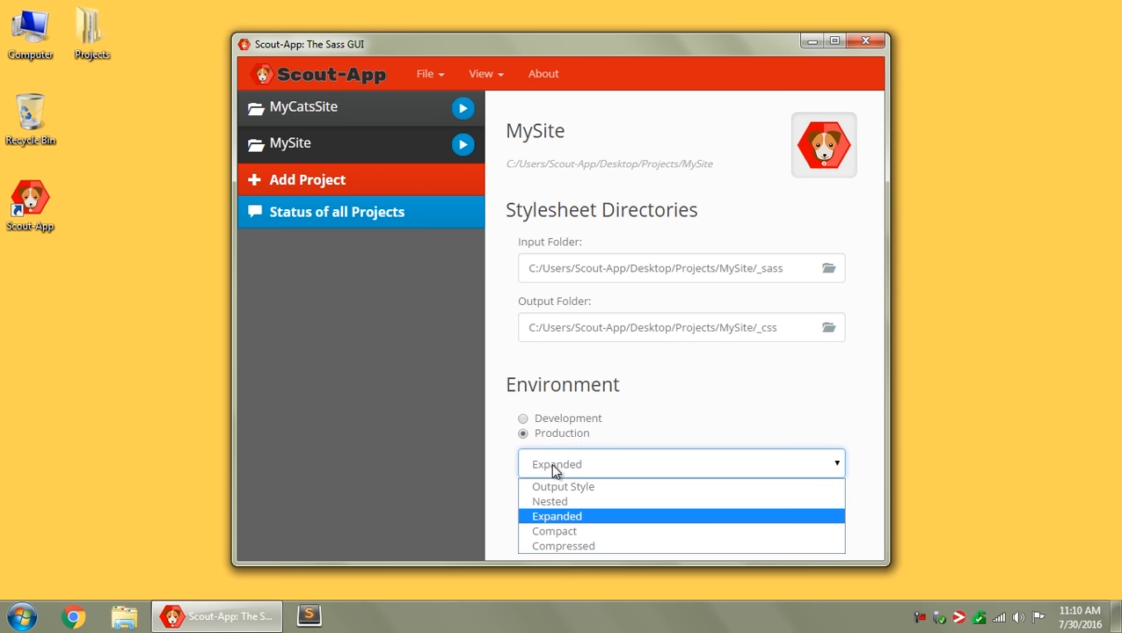
left_click(563, 545)
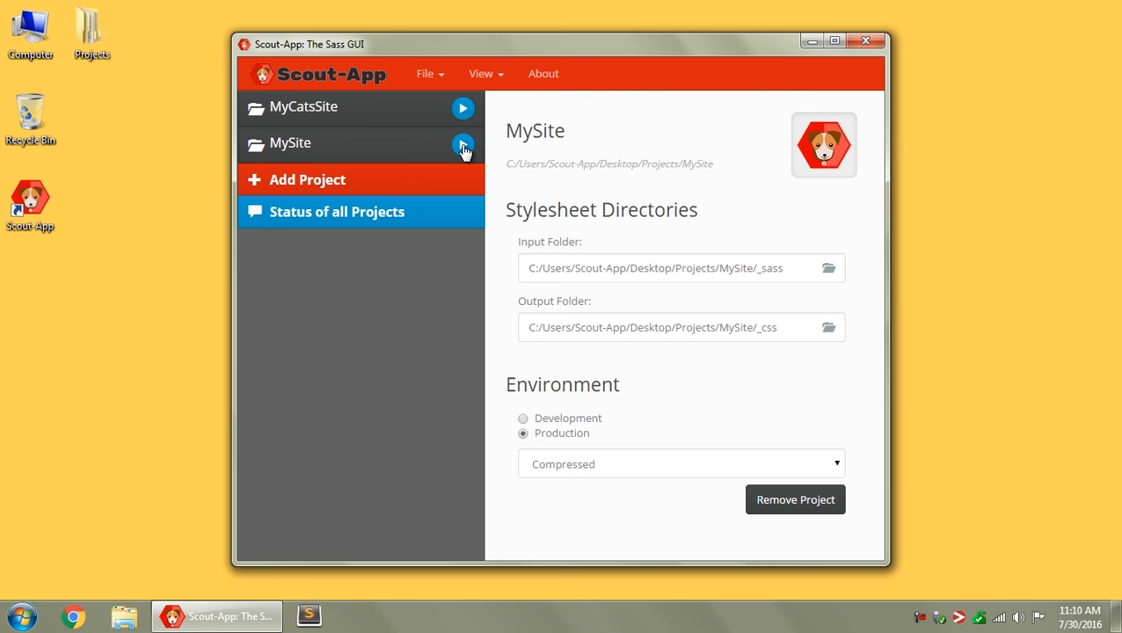
left_click(463, 143)
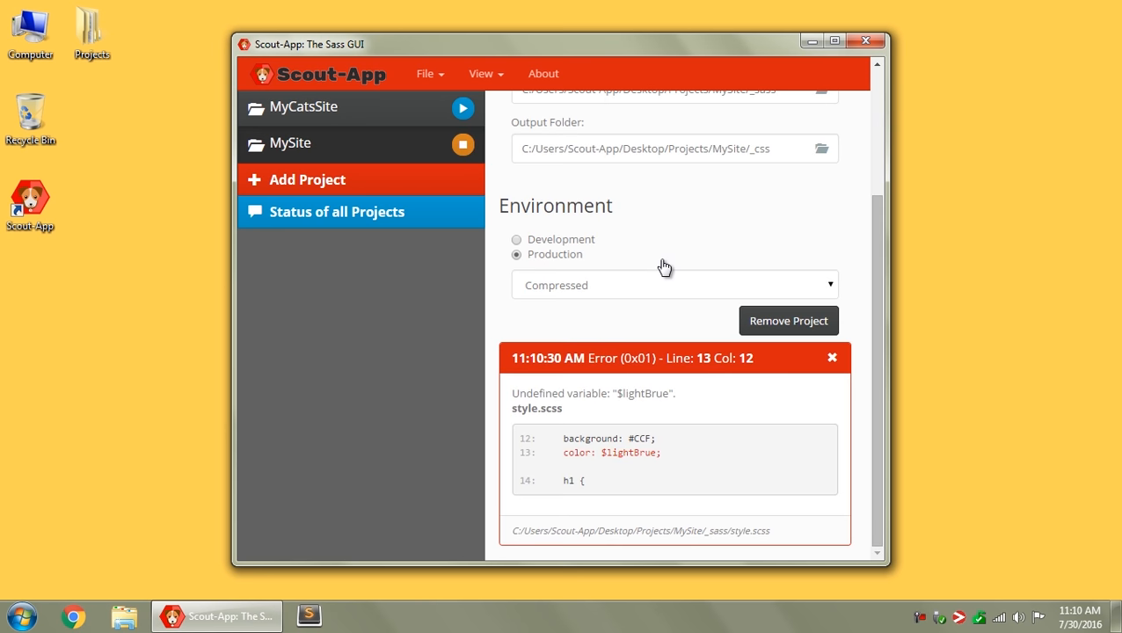
mouse_move(636, 392)
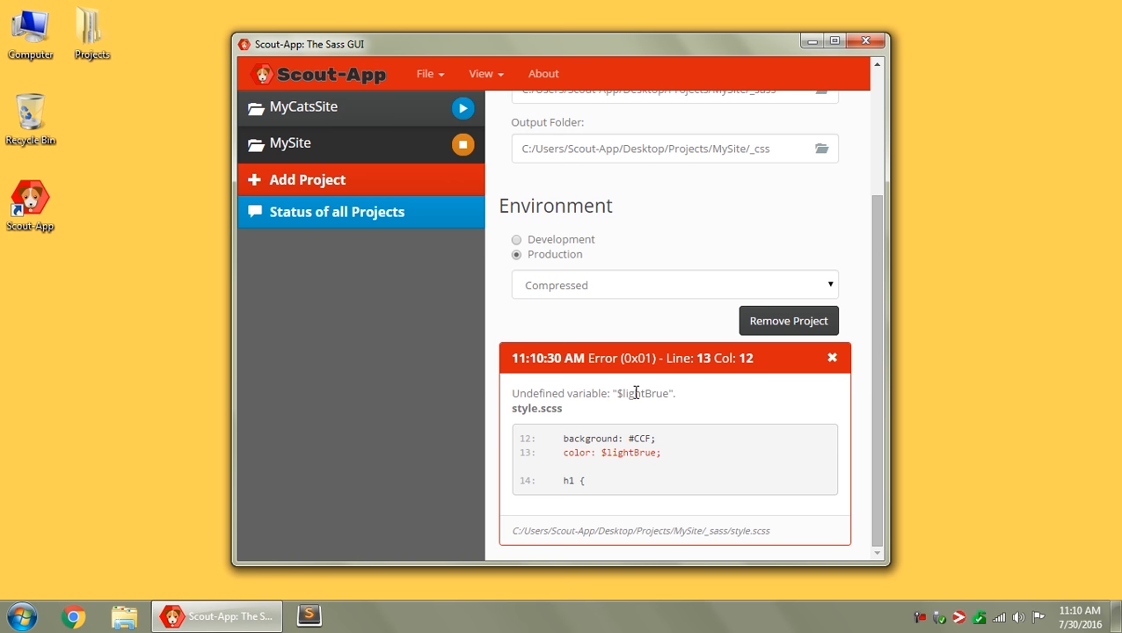
mouse_move(653, 447)
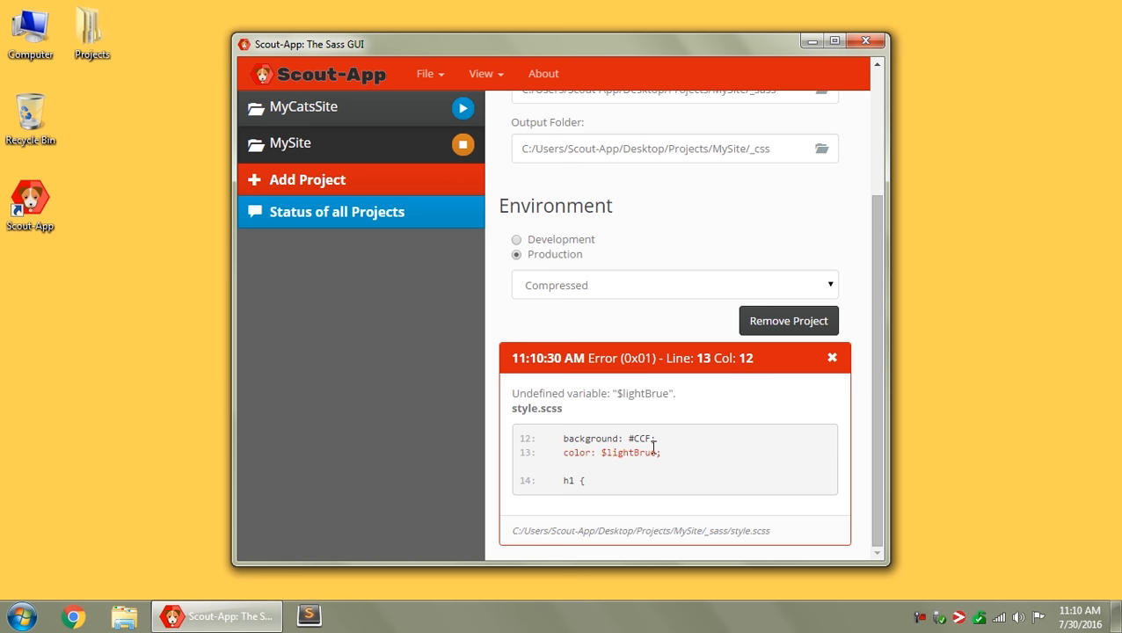
Select MyCatsSite and start watching it, compiling _sass\style.scss successfully
left_click(302, 106)
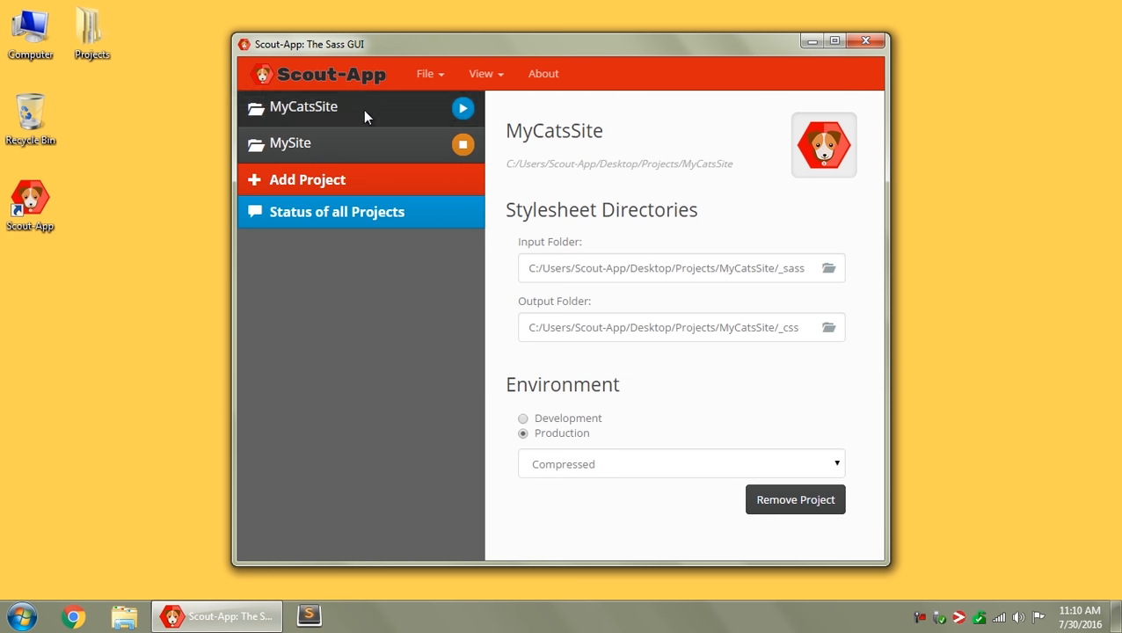
left_click(462, 107)
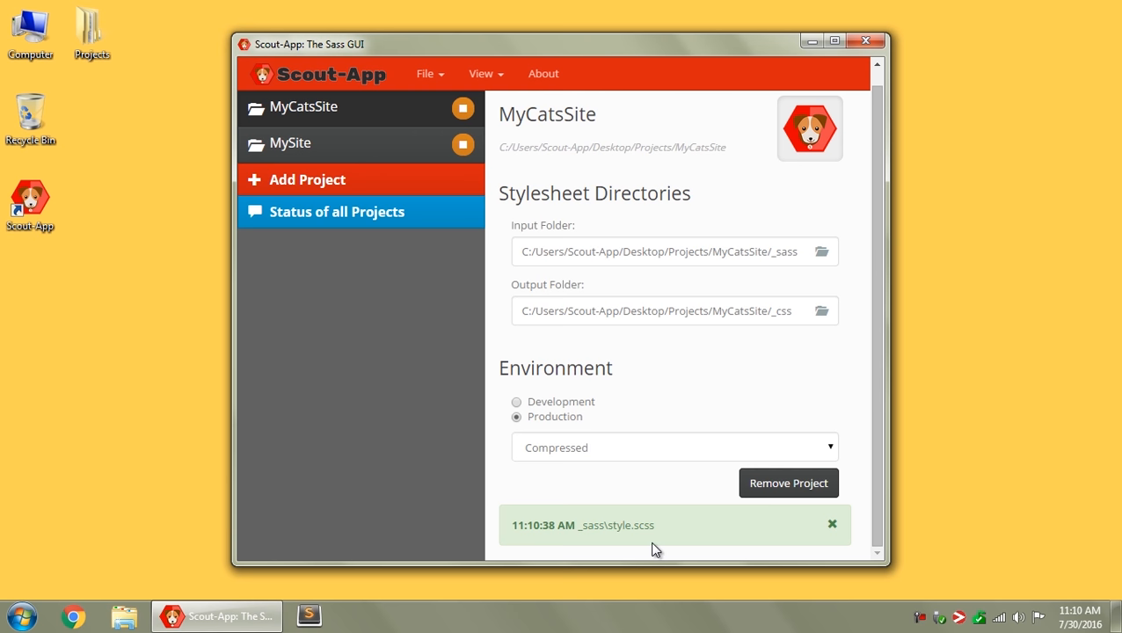
mouse_move(613, 525)
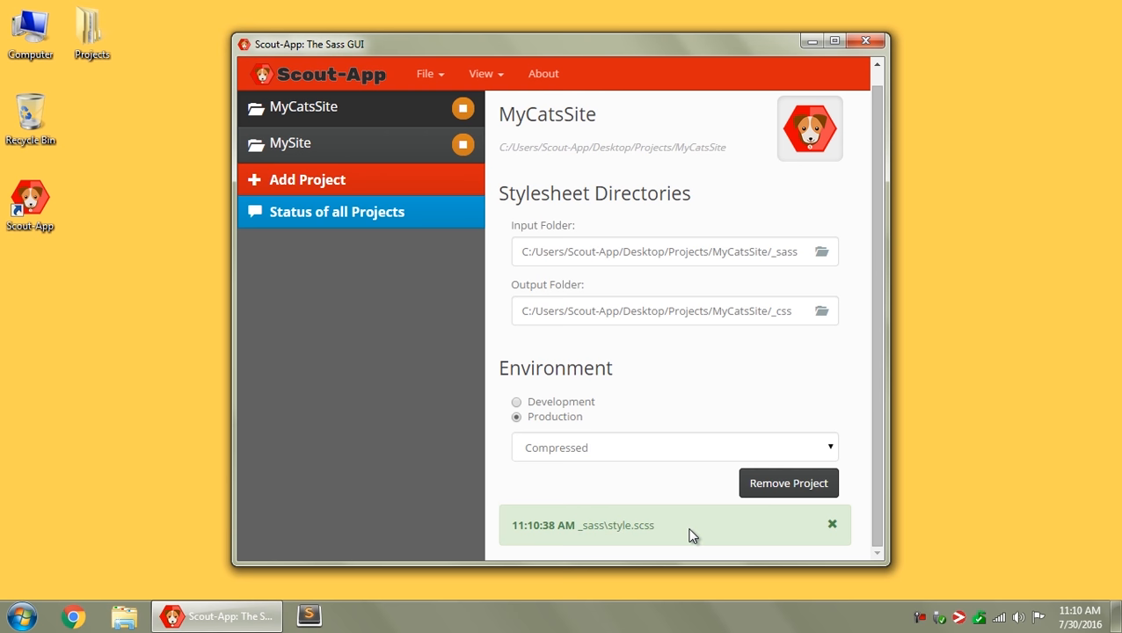
mouse_move(672, 529)
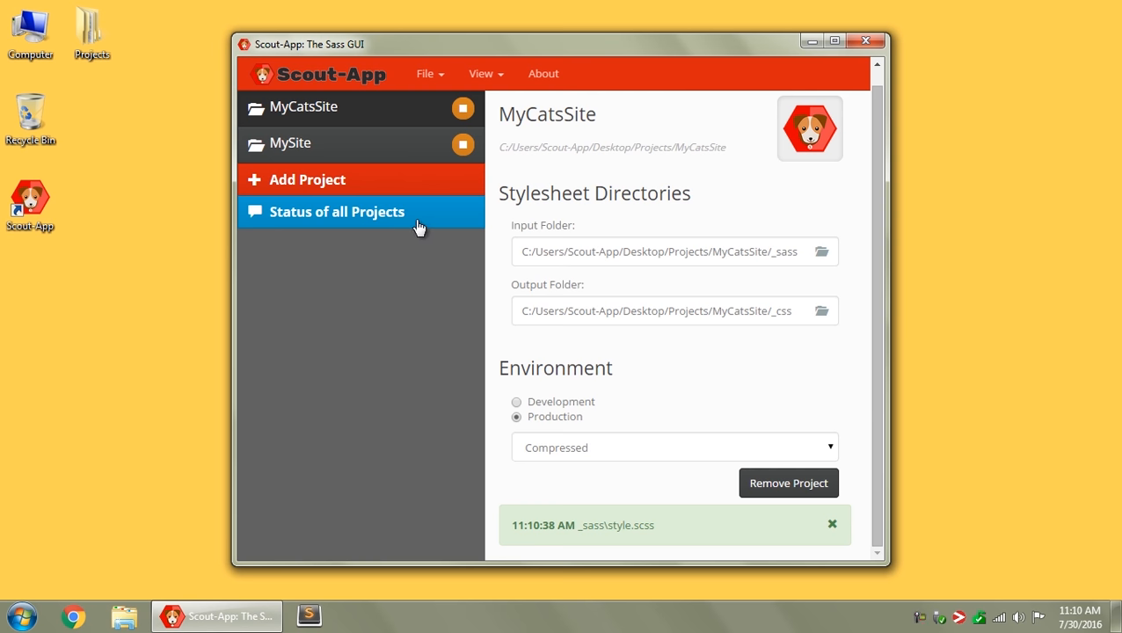
Review all project statuses, then stop watching MyCatsSite and MySite
left_click(337, 211)
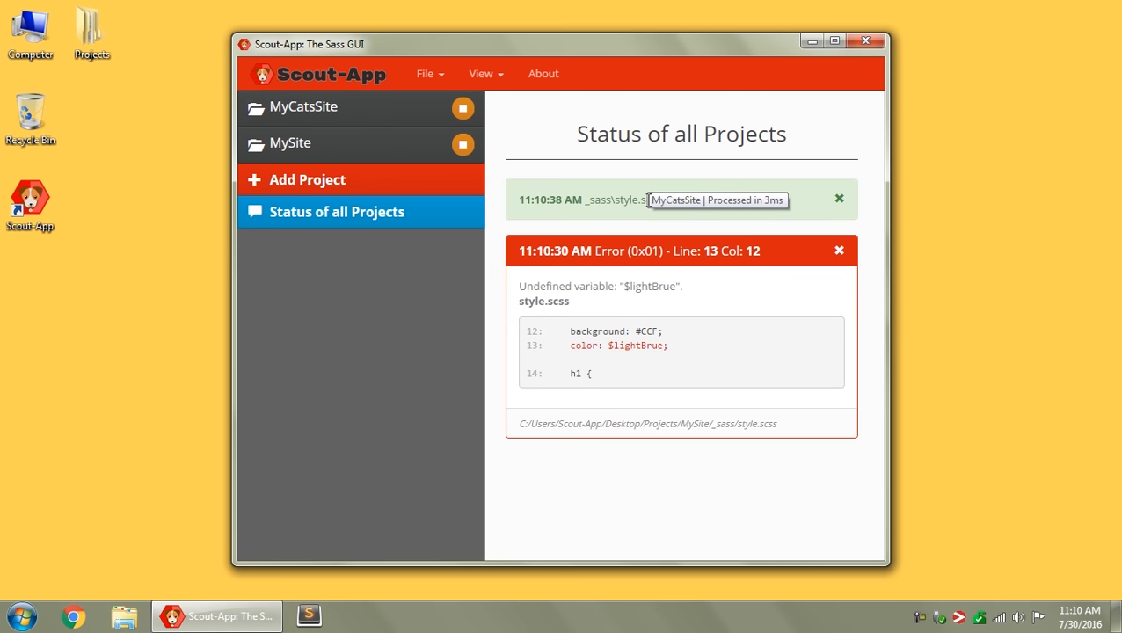
mouse_move(666, 250)
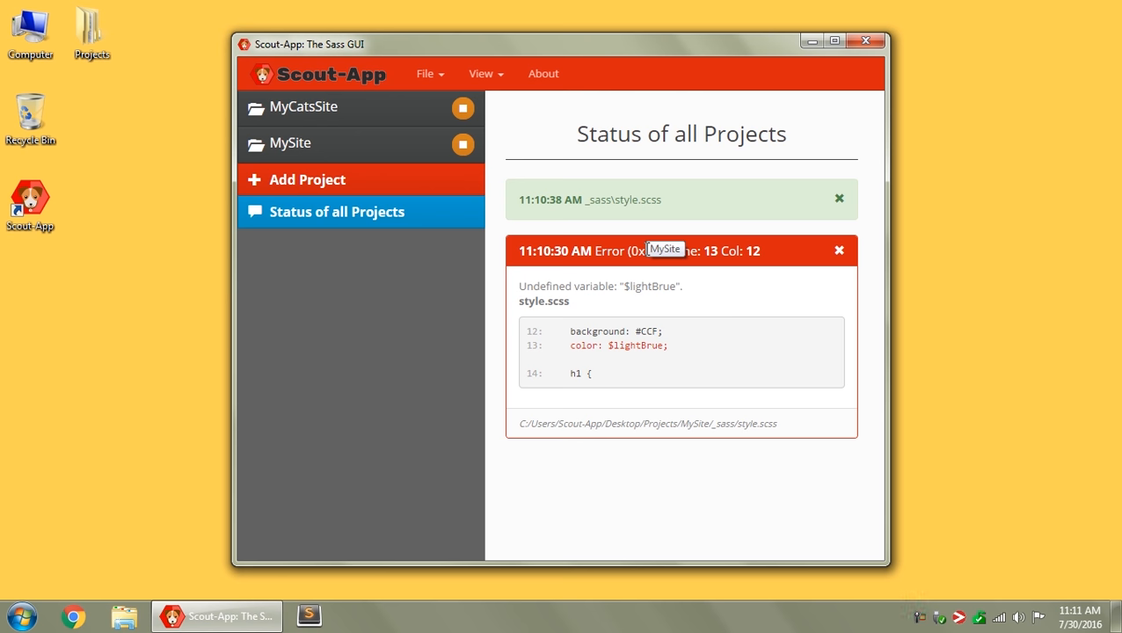
mouse_move(716, 206)
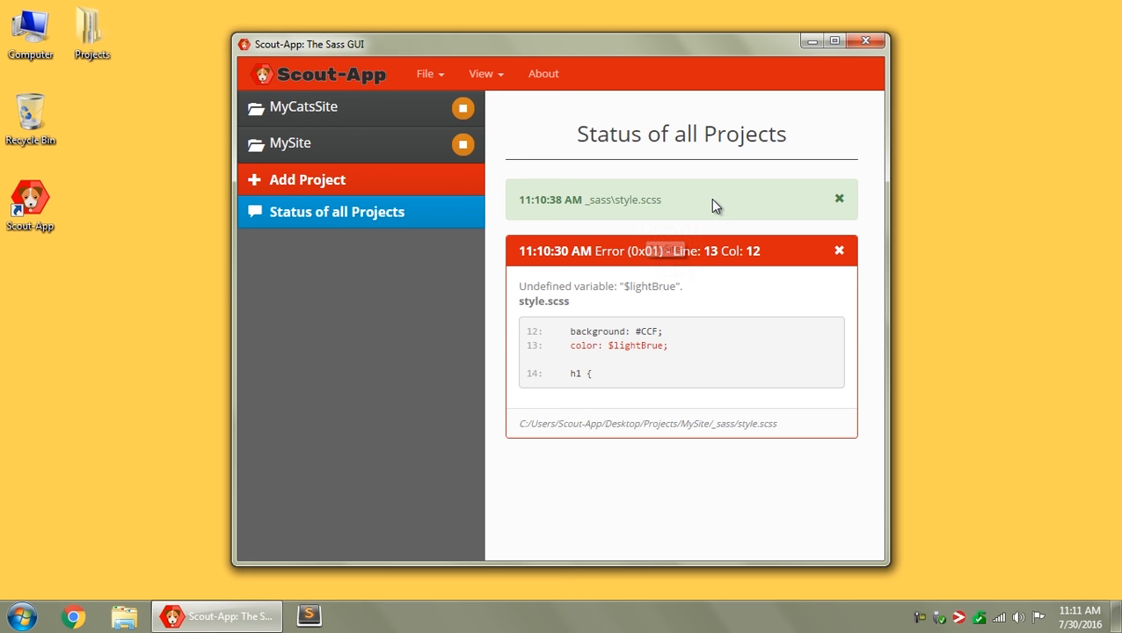
mouse_move(712, 202)
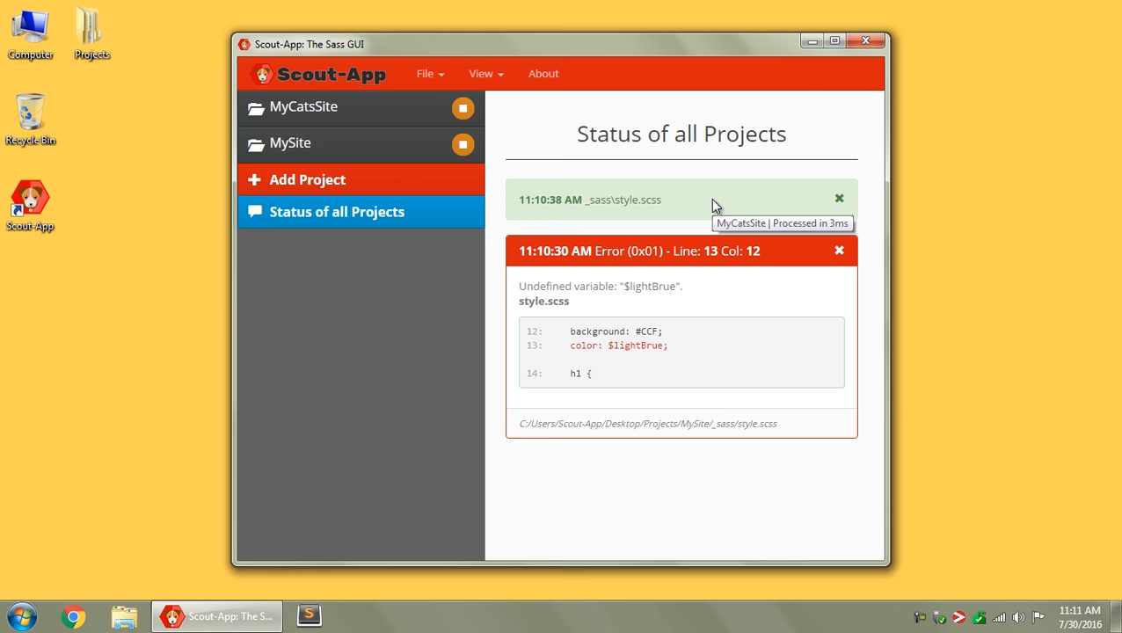
mouse_move(842, 199)
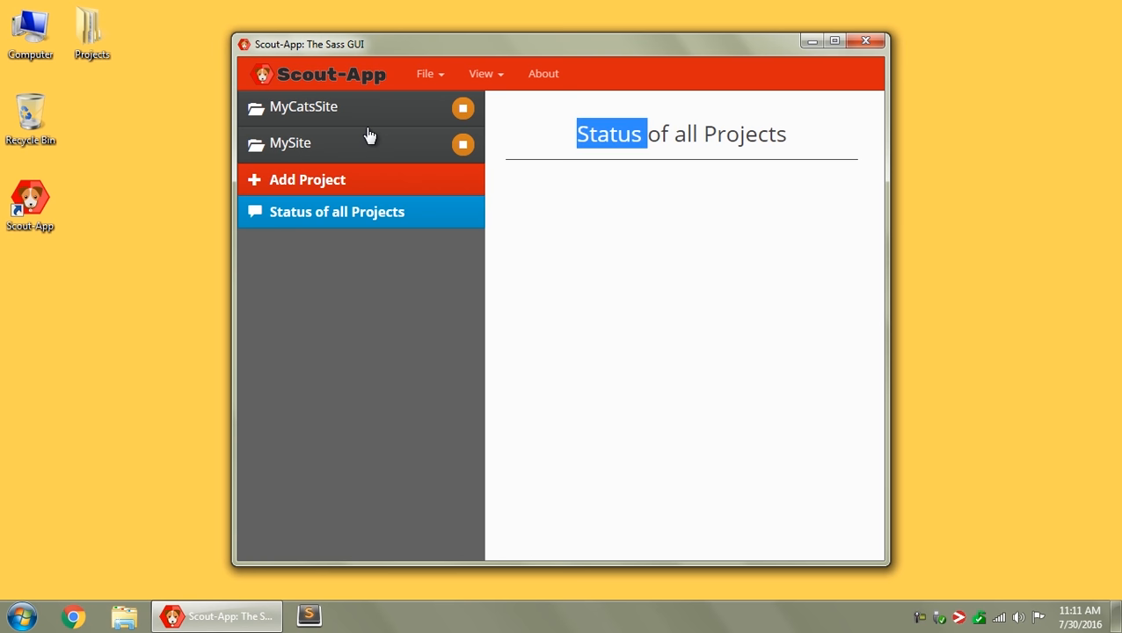
left_click(464, 108)
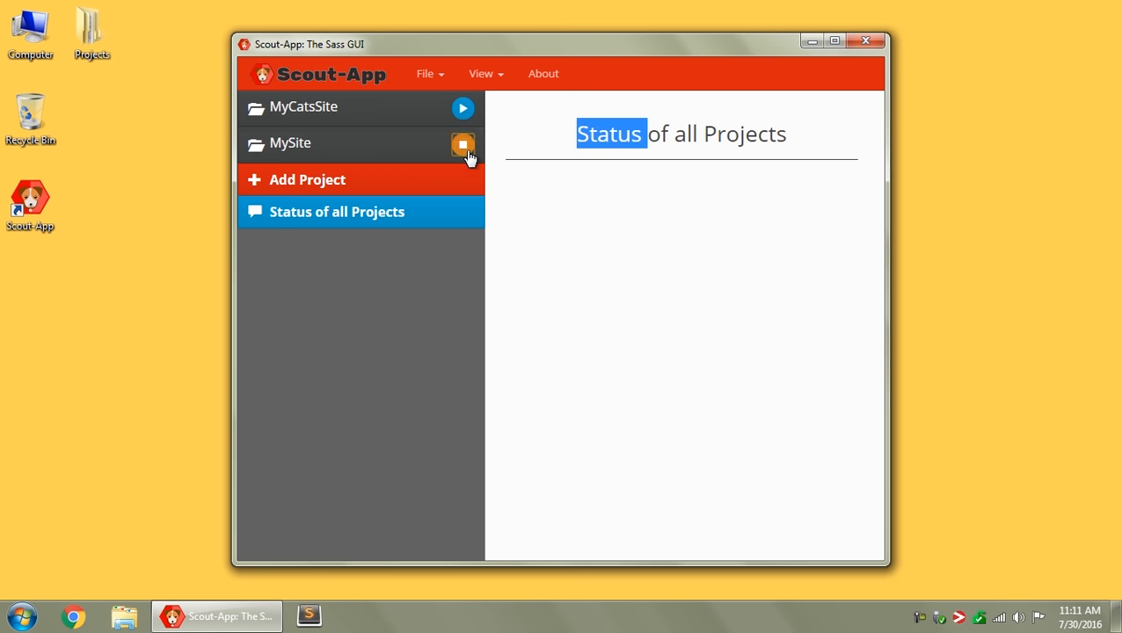
left_click(291, 143)
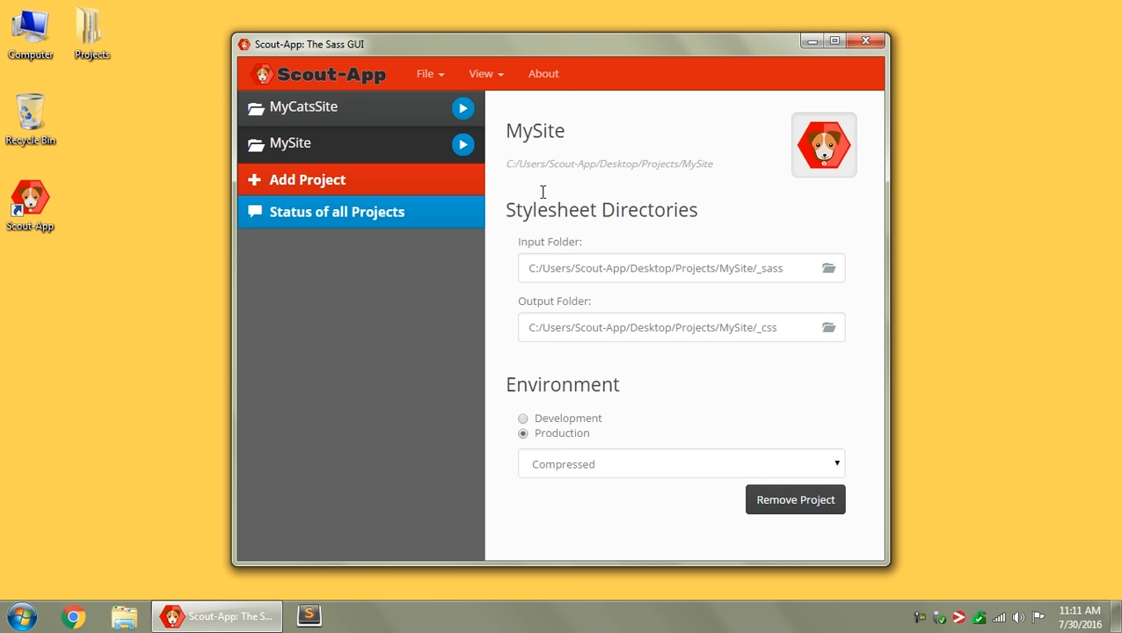
left_click(427, 73)
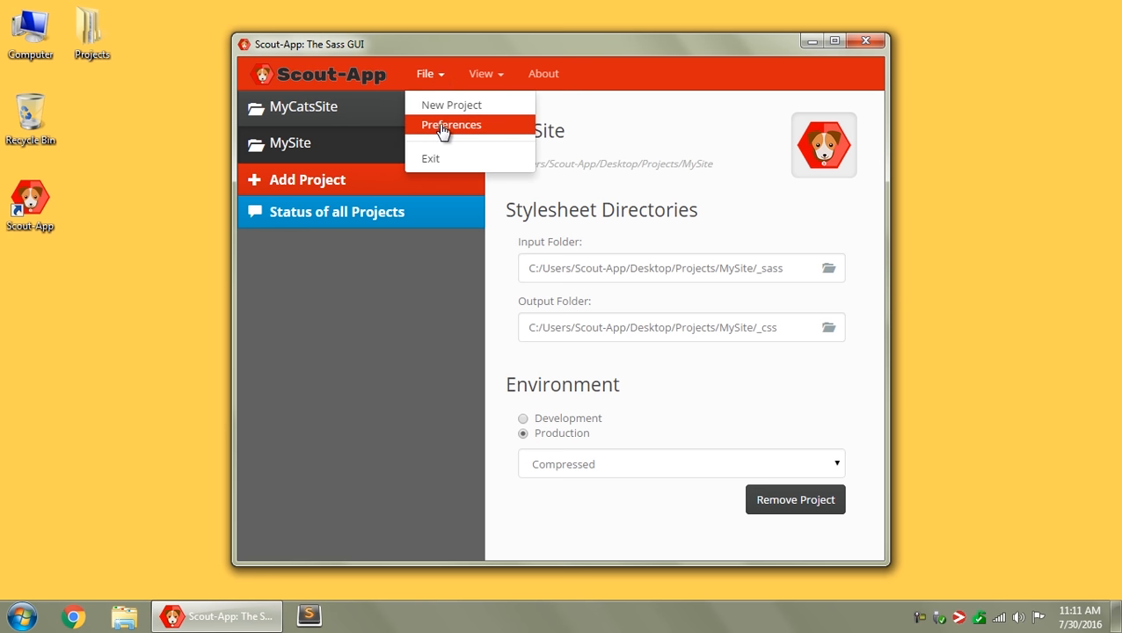
left_click(451, 124)
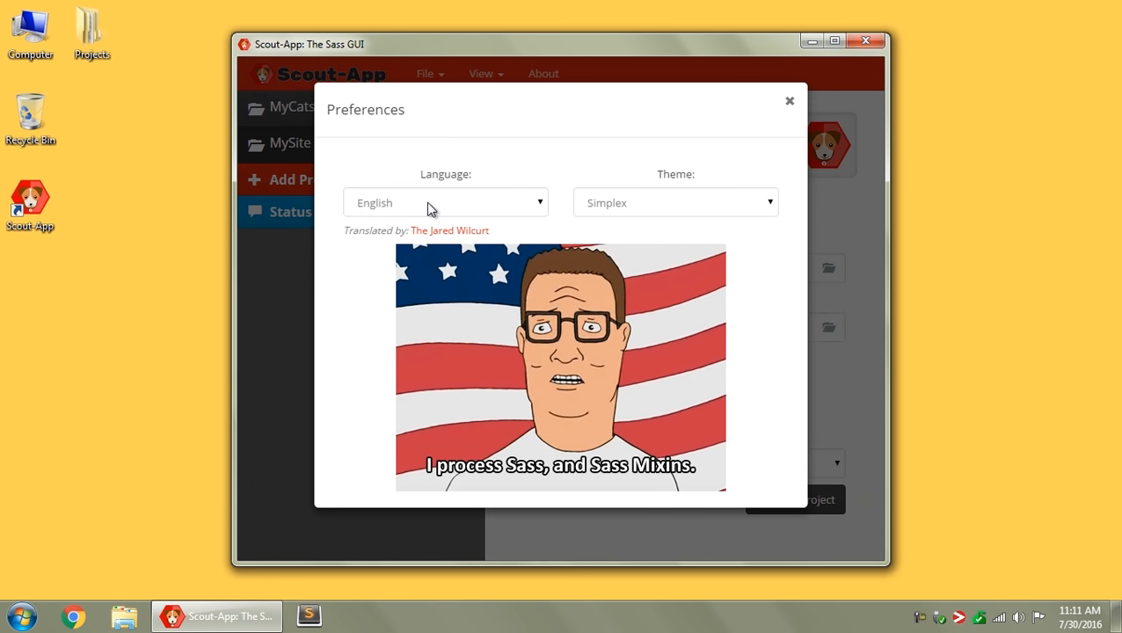
left_click(445, 203)
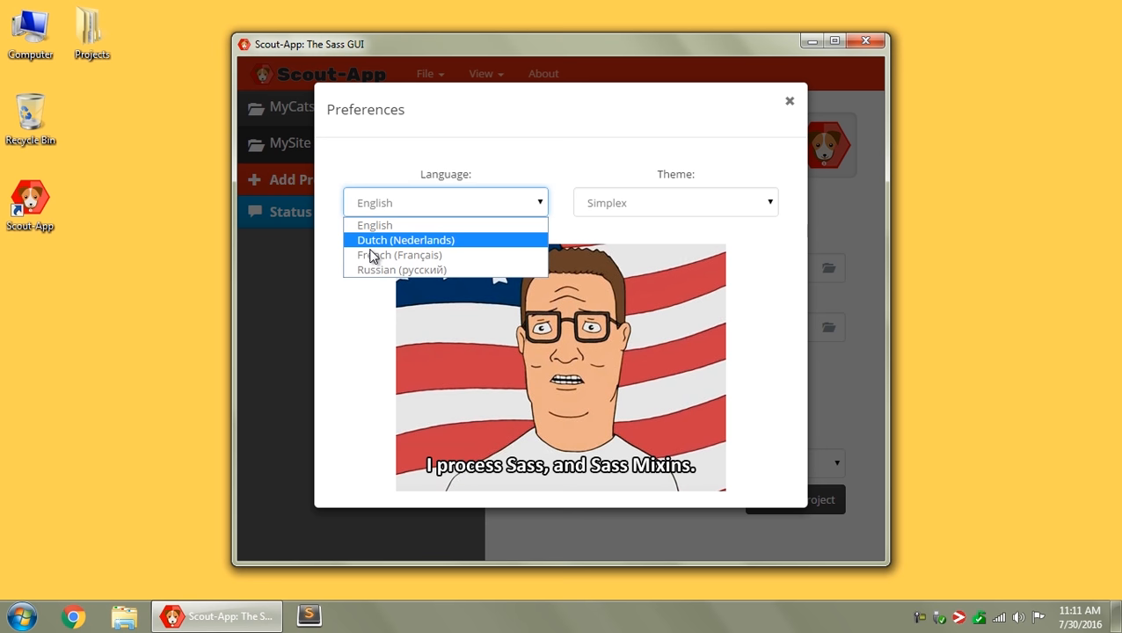
left_click(398, 255)
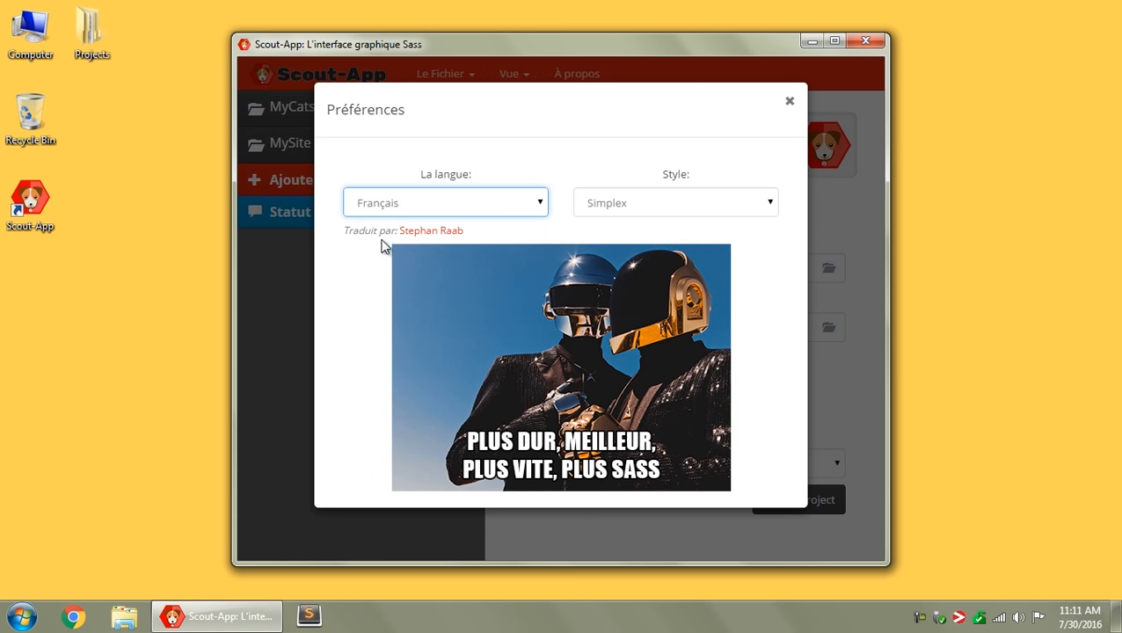
left_click(445, 203)
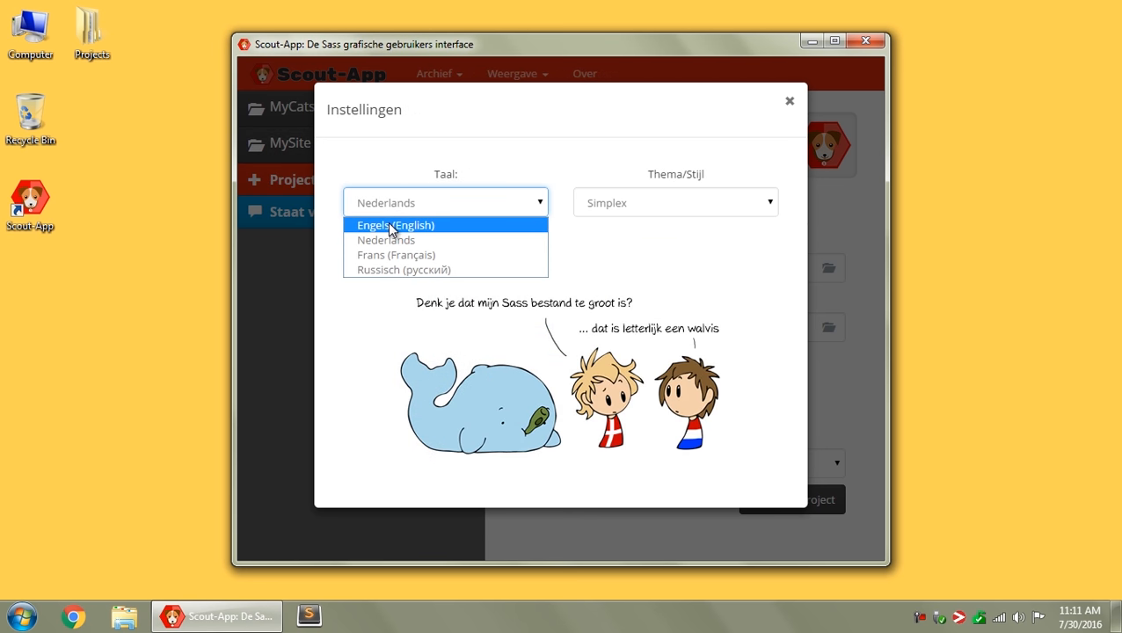
left_click(395, 225)
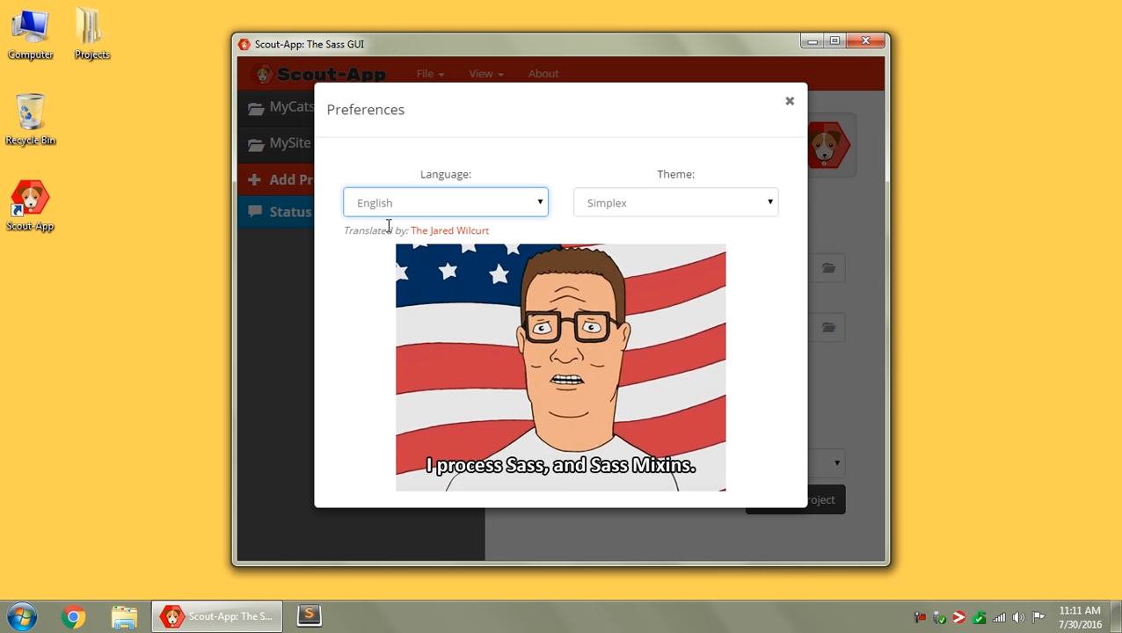
mouse_move(369, 234)
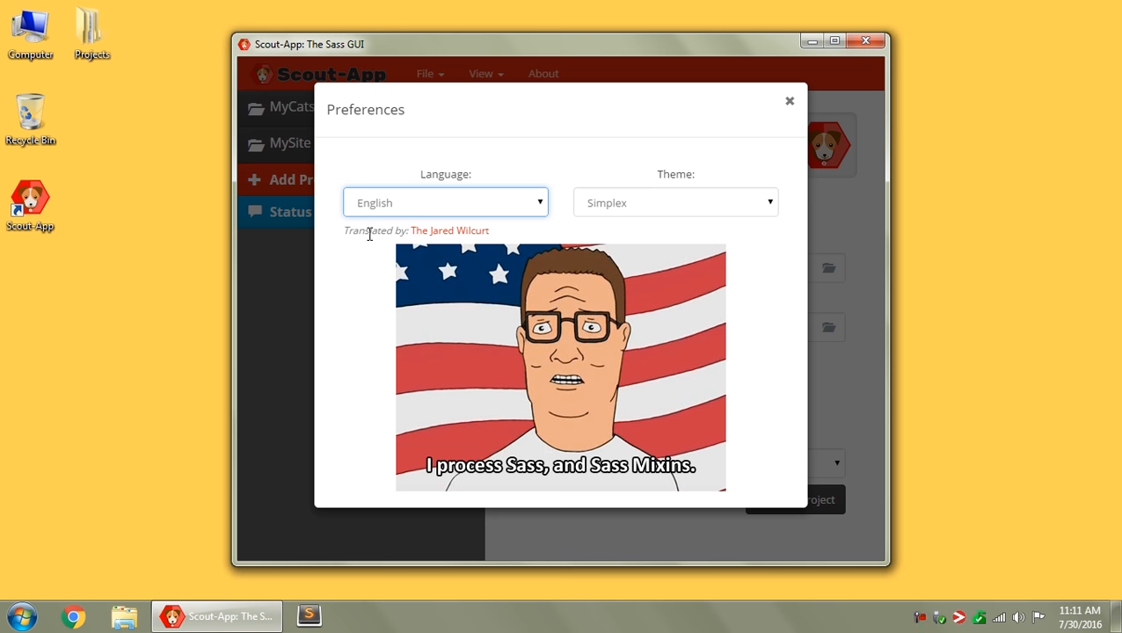
mouse_move(765, 169)
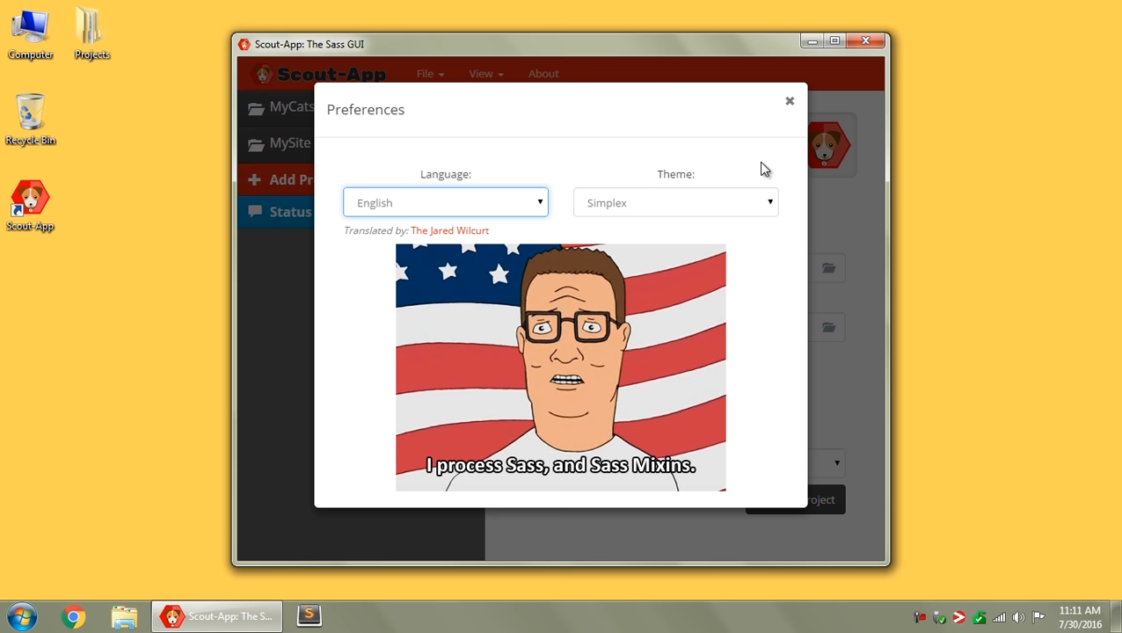
mouse_move(689, 197)
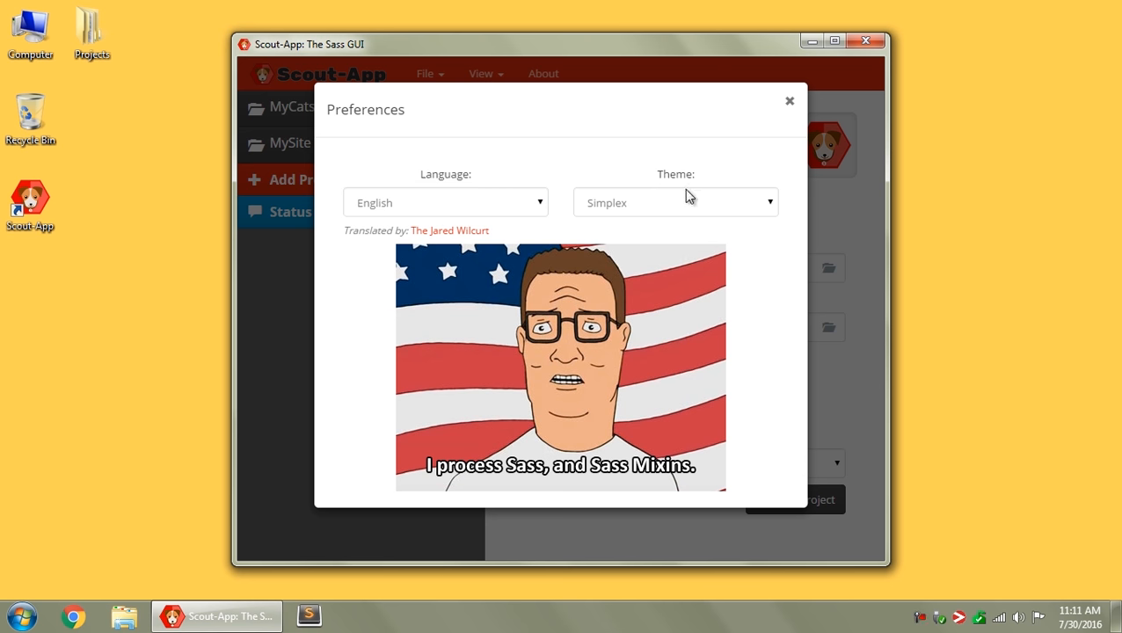
Choose the Darkly theme in Preferences and close the dialog
left_click(674, 202)
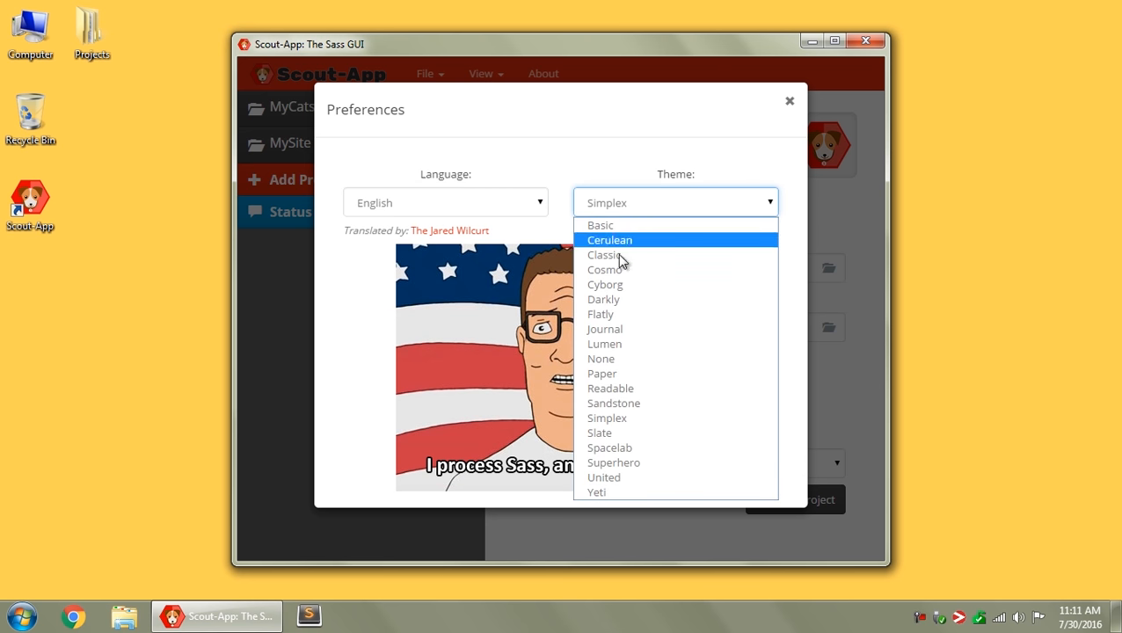
mouse_move(604, 299)
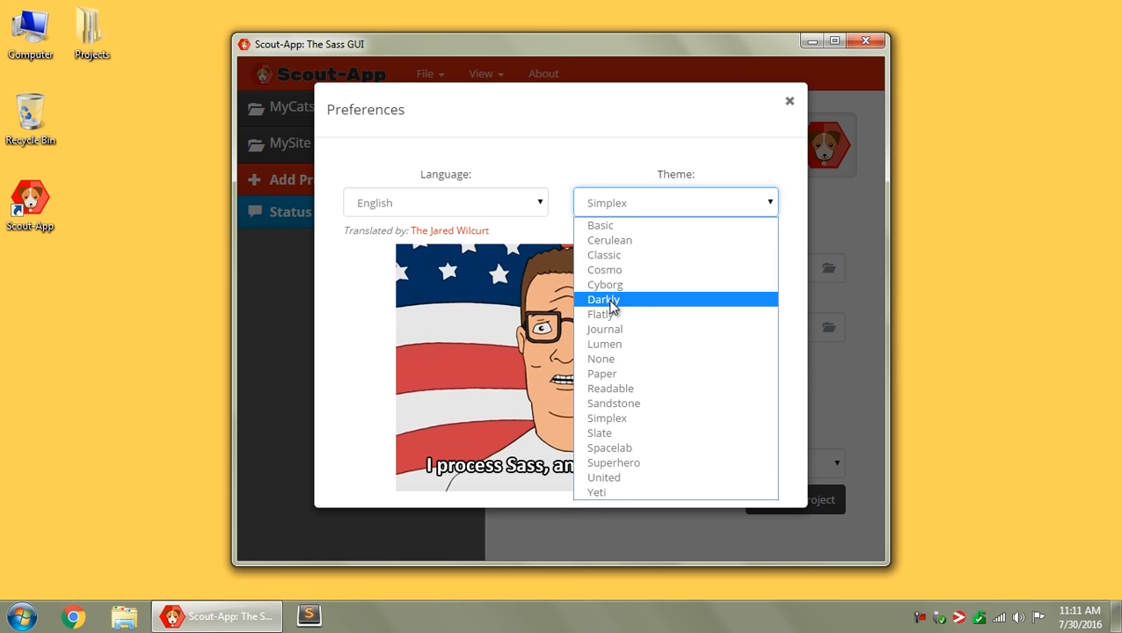
left_click(603, 299)
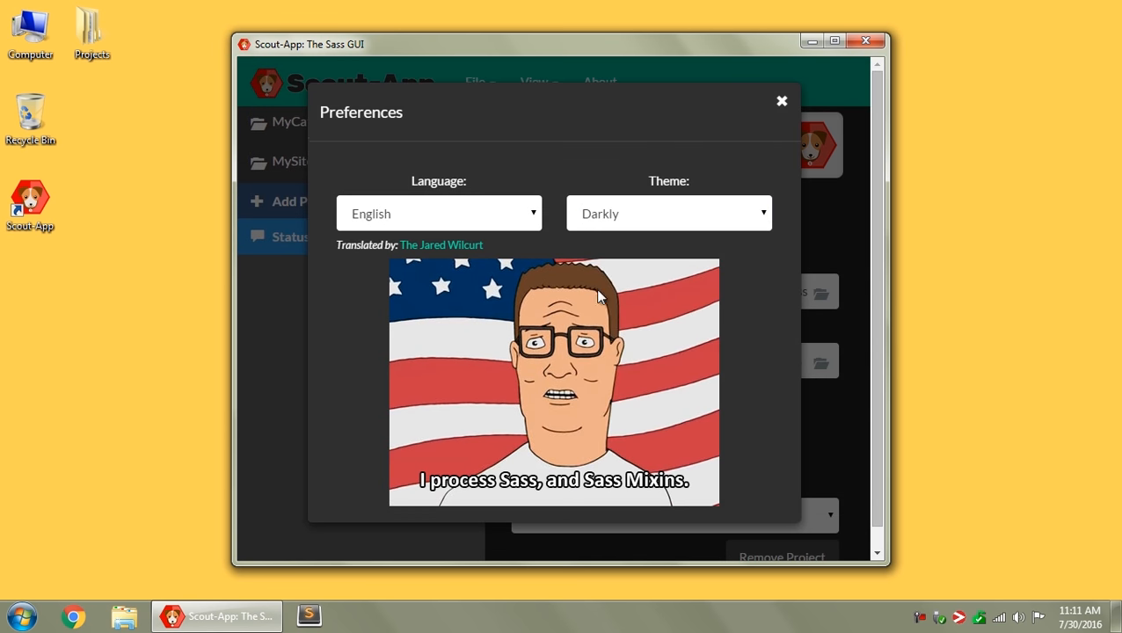
mouse_move(735, 153)
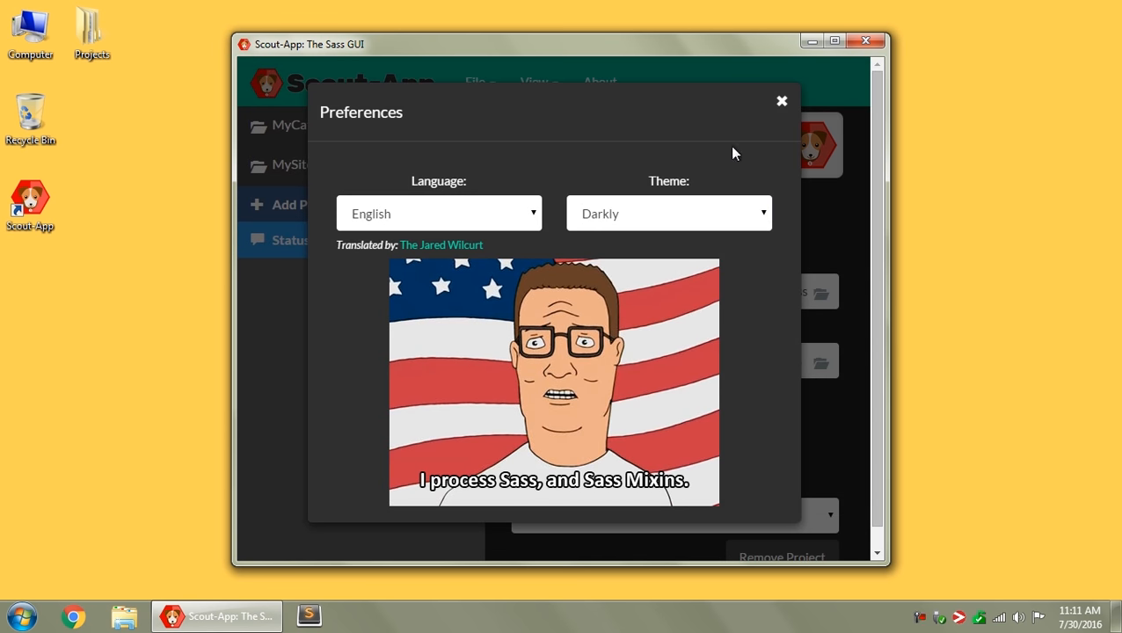
left_click(781, 102)
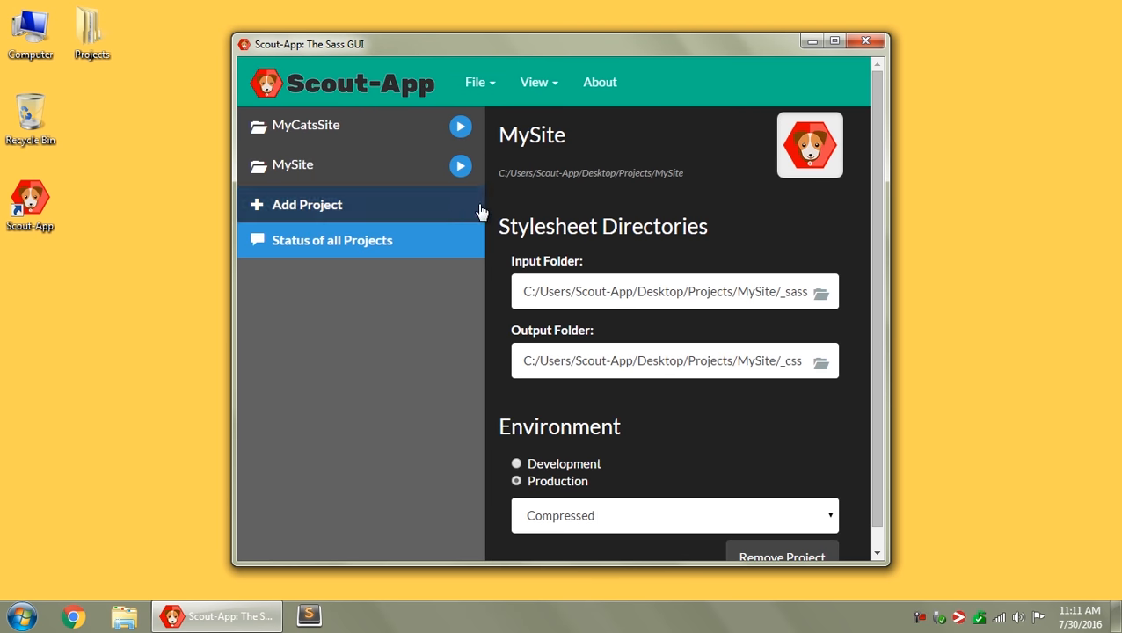
left_click(534, 81)
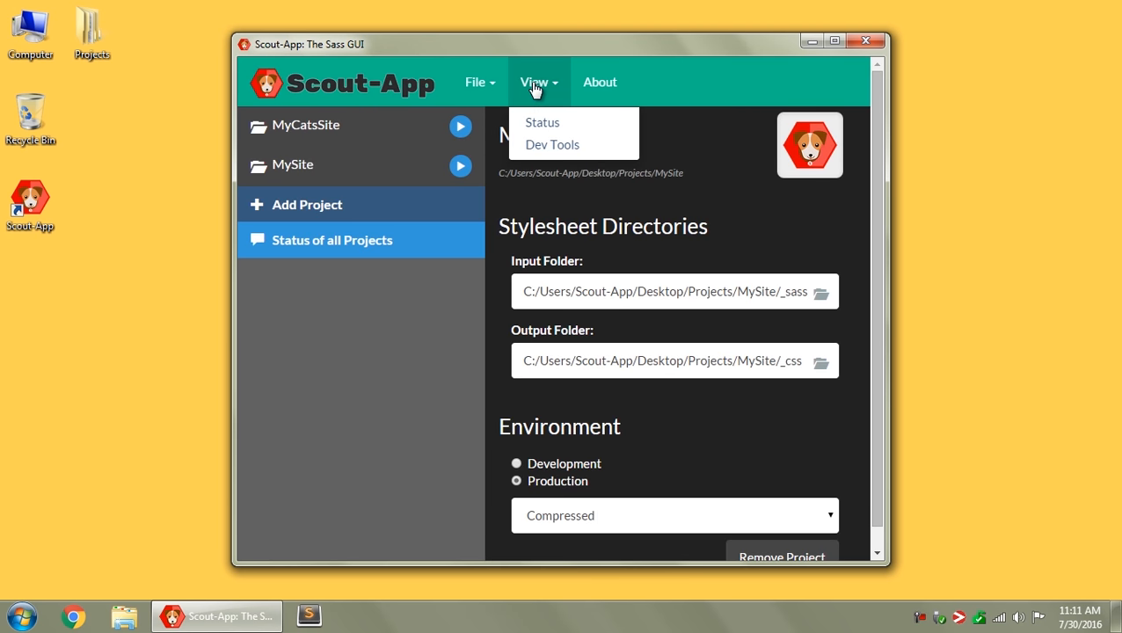
left_click(552, 145)
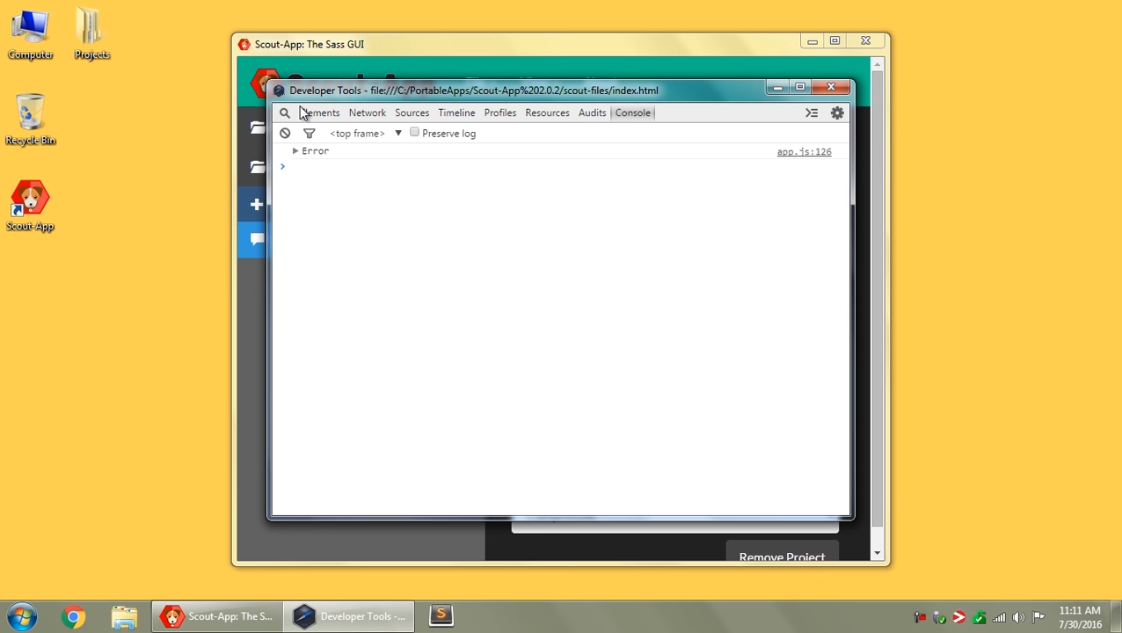
left_click(320, 112)
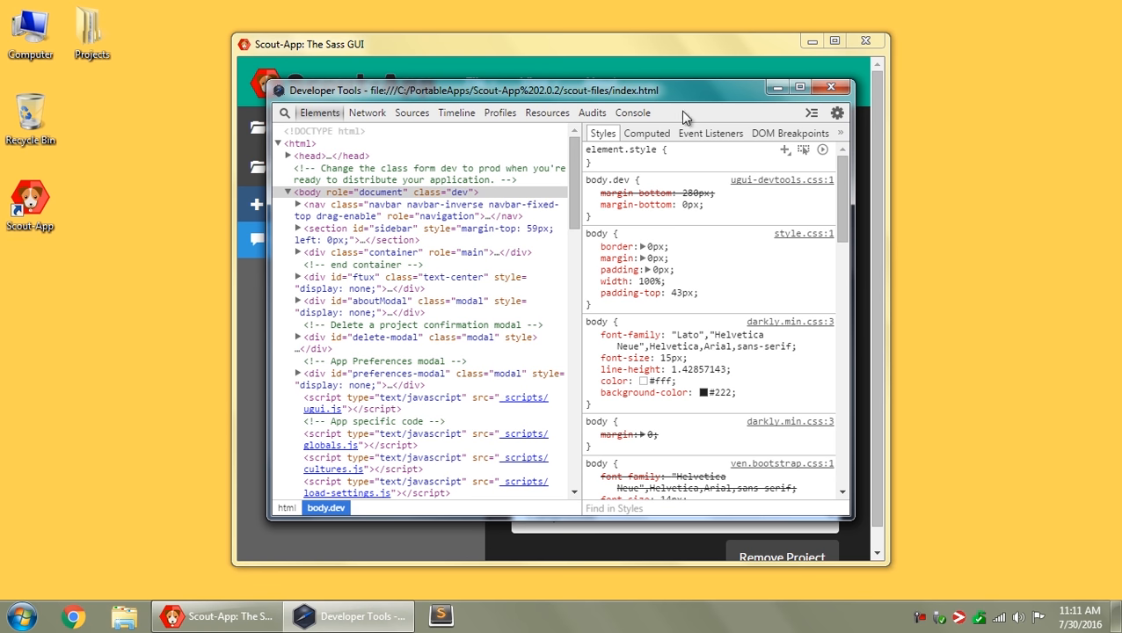
left_click(633, 112)
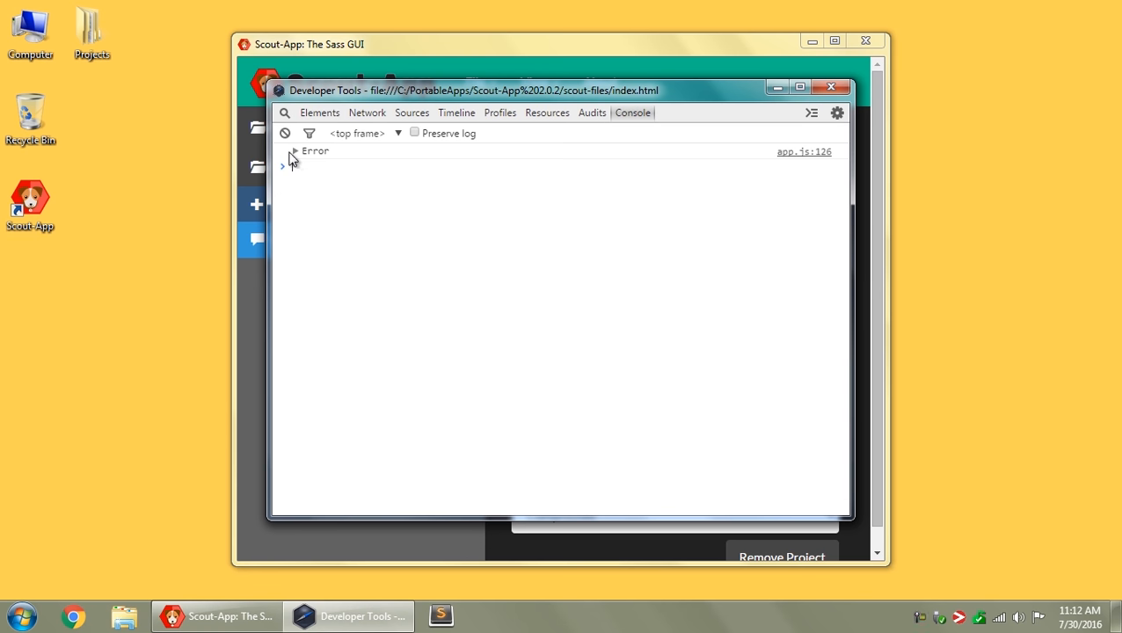
left_click(284, 151)
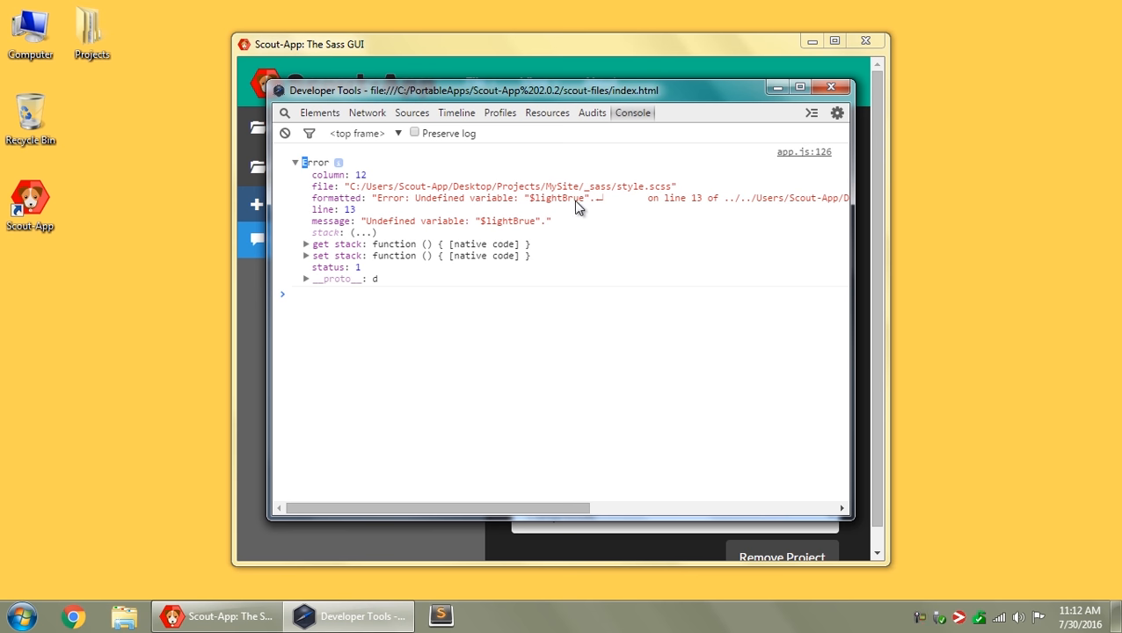
double_click(572, 197)
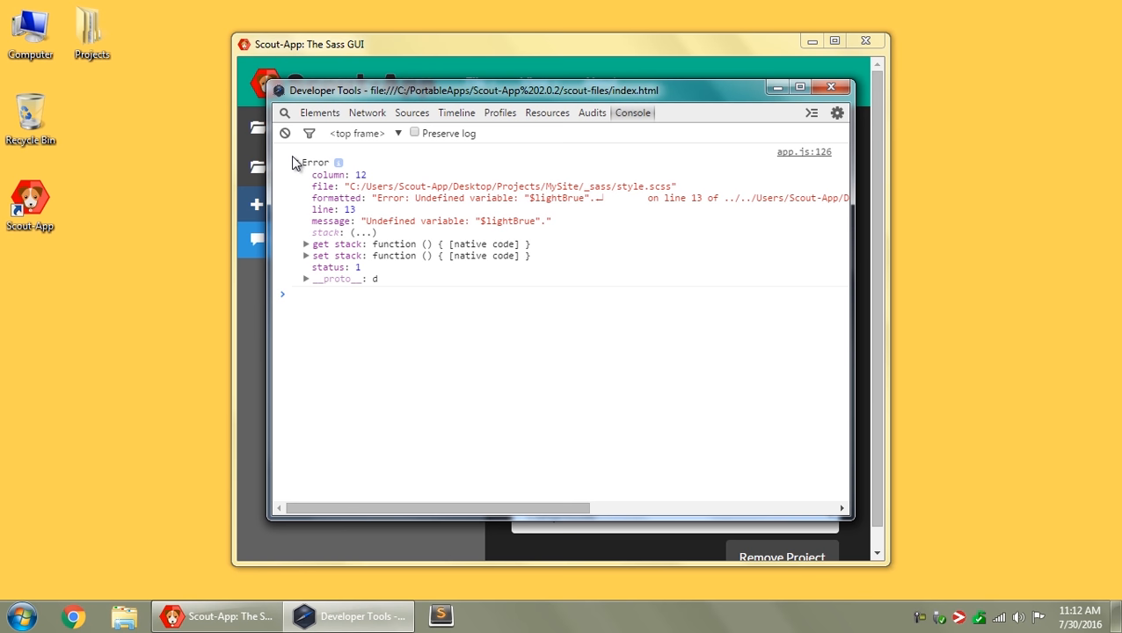
left_click(295, 163)
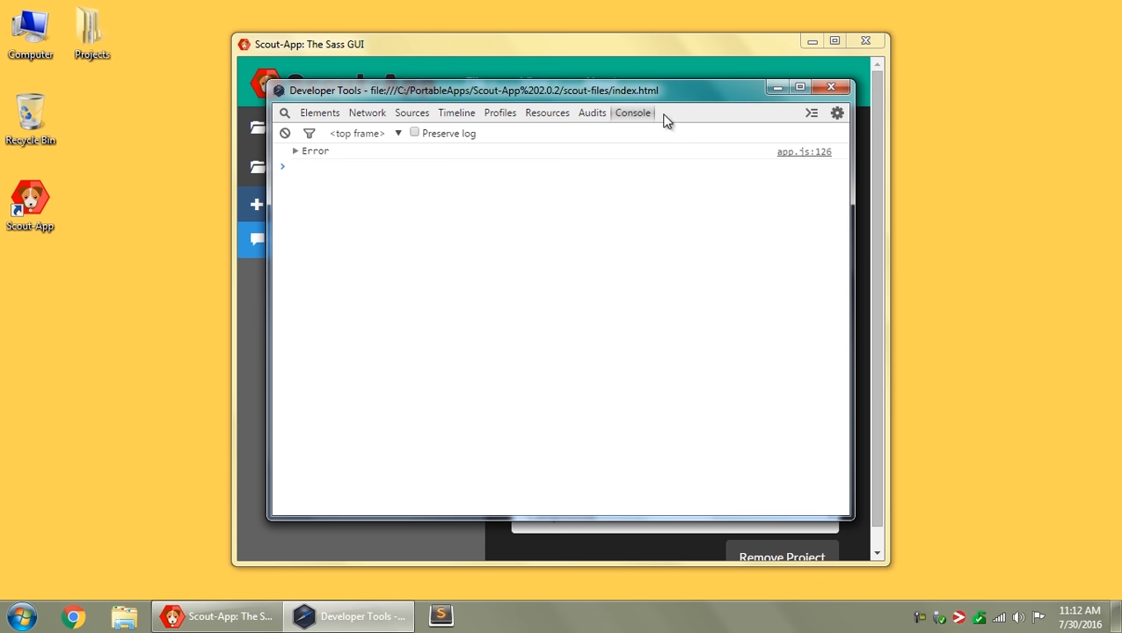
left_click(830, 86)
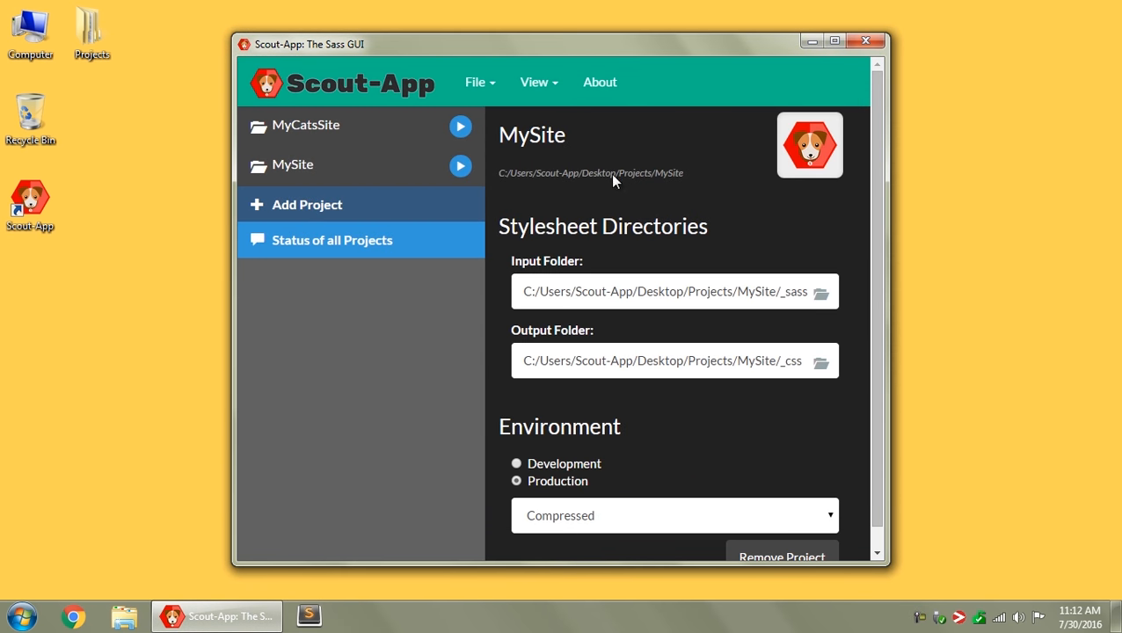
mouse_move(541, 226)
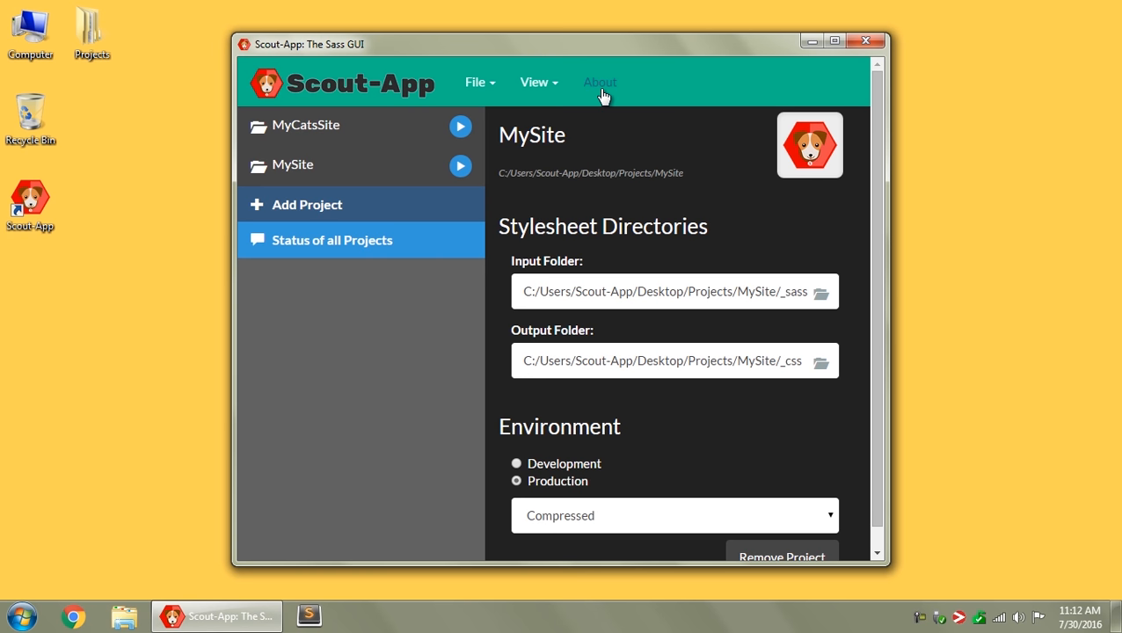
Check for updates in About, confirming the latest version, then close it
left_click(600, 82)
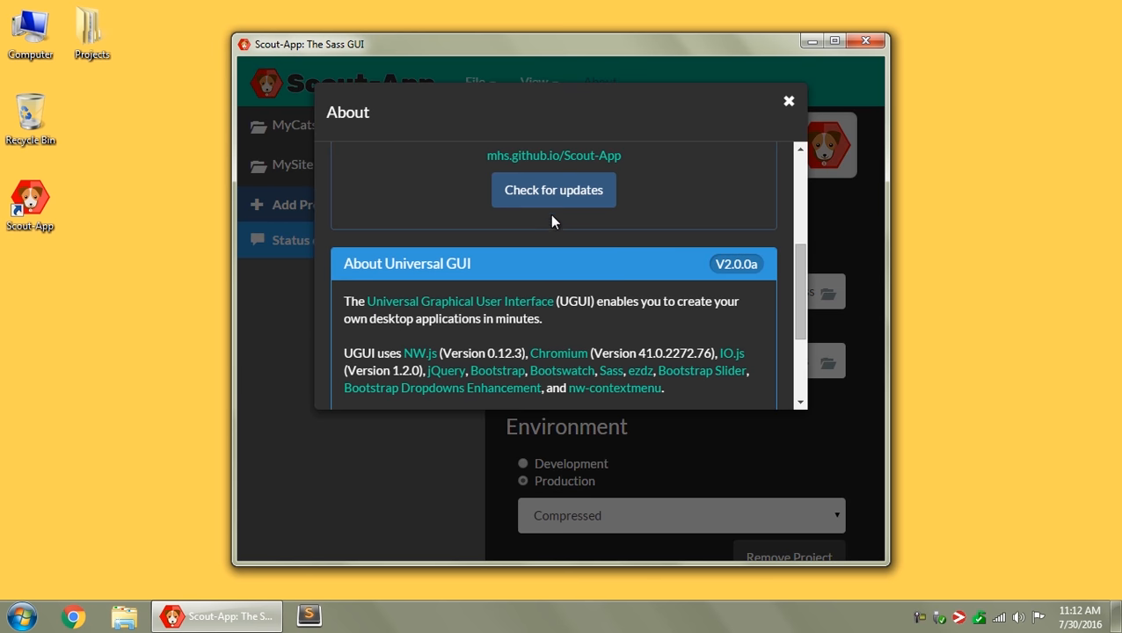
left_click(553, 190)
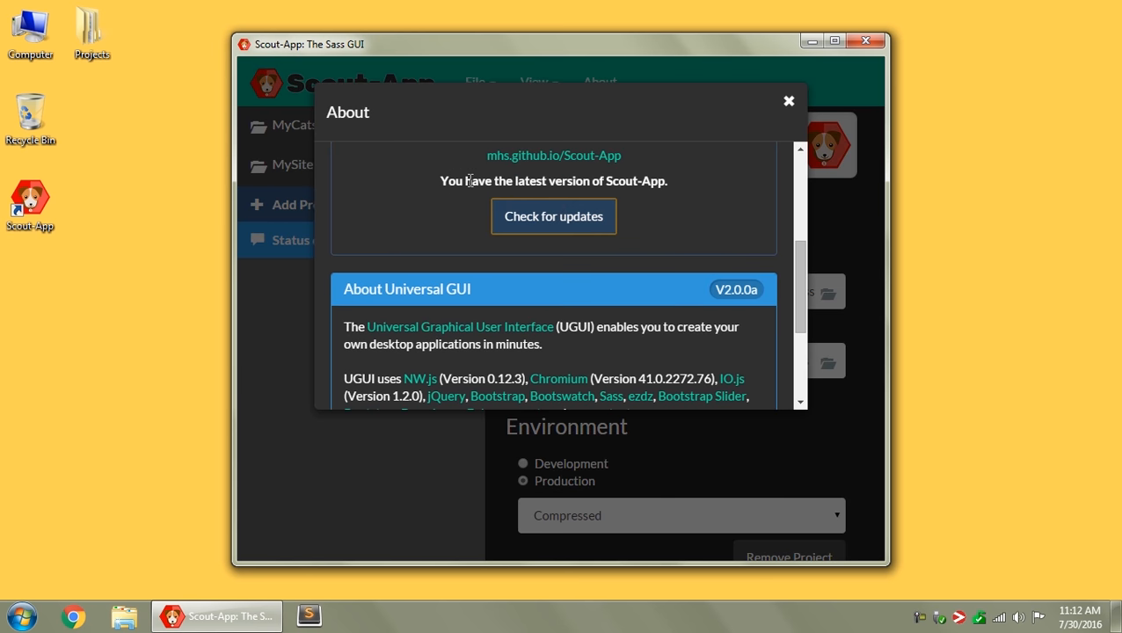
mouse_move(778, 132)
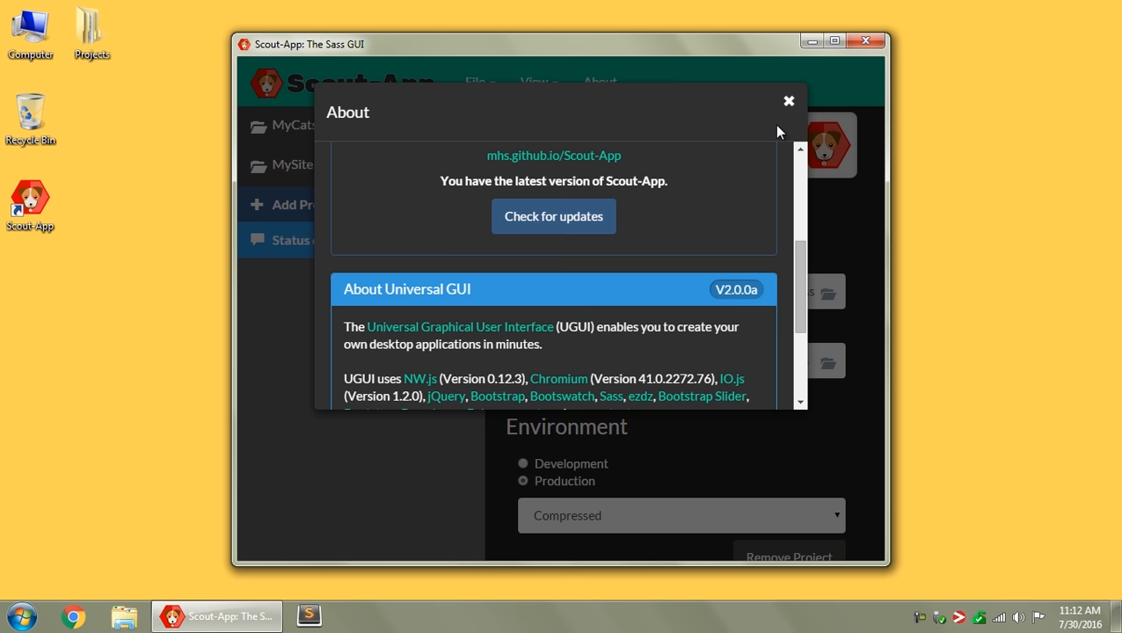
mouse_move(787, 104)
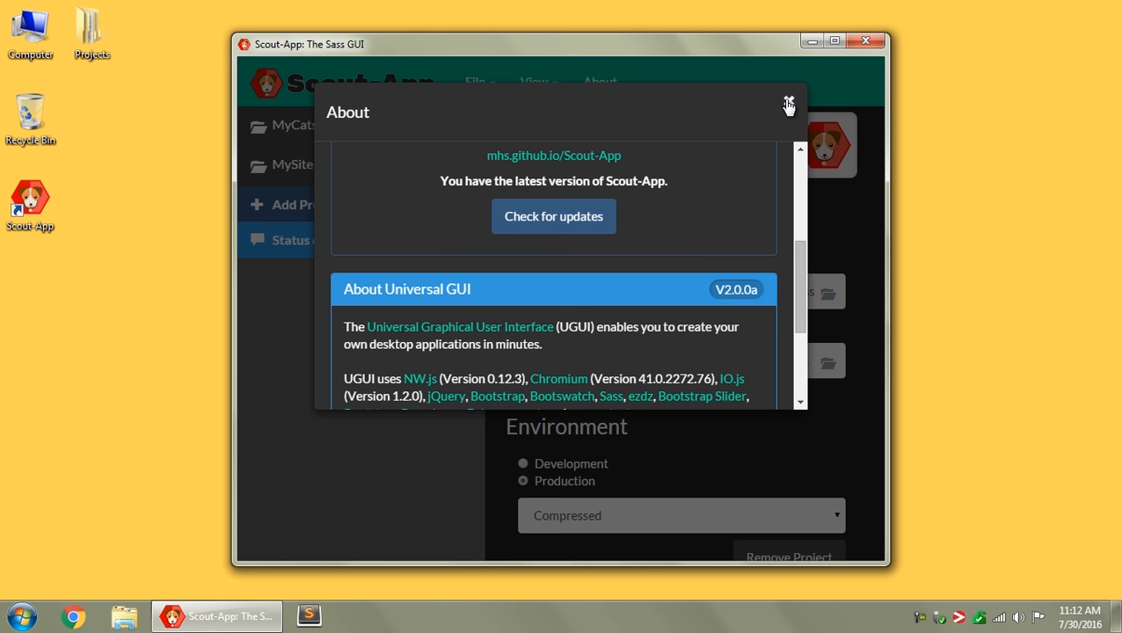
left_click(788, 104)
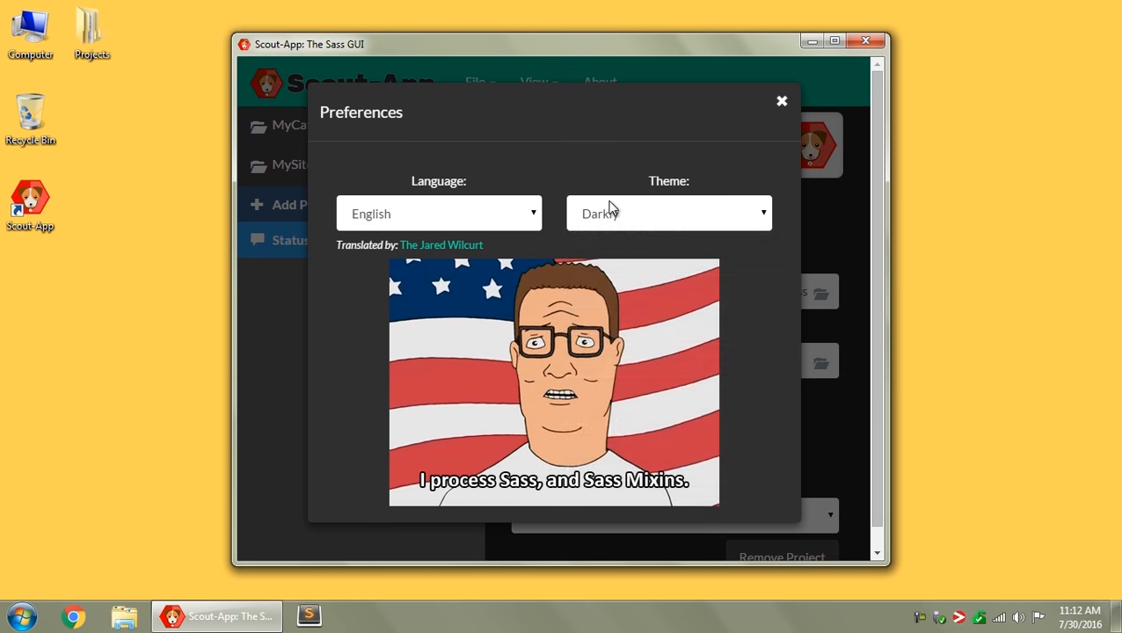
Set the Theme dropdown back to Simplex and close Preferences
left_click(669, 212)
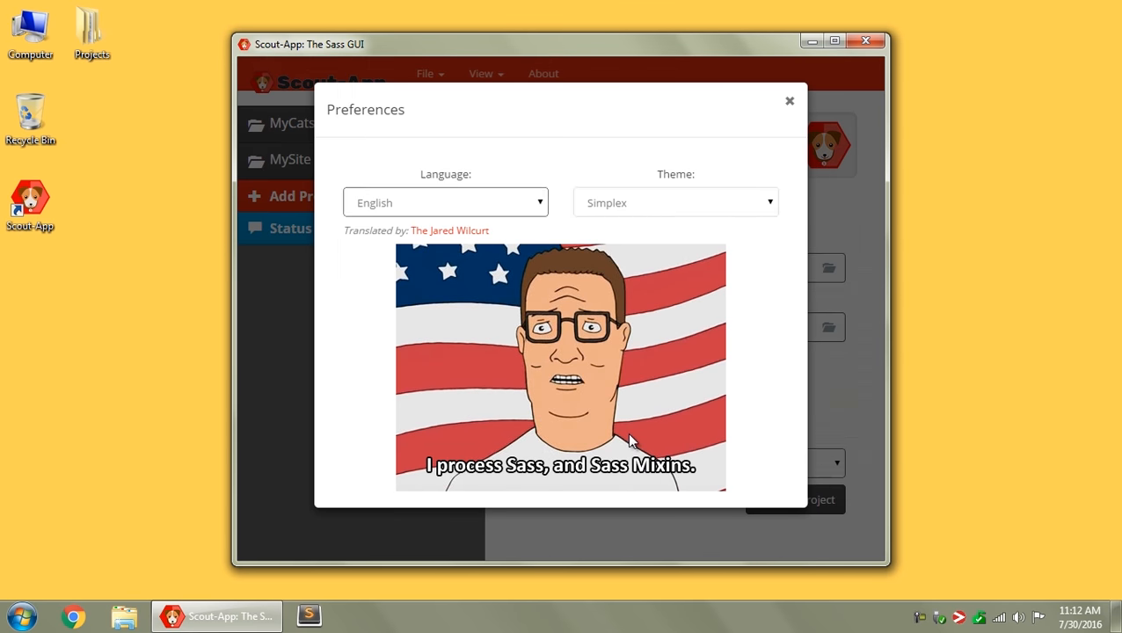
left_click(789, 100)
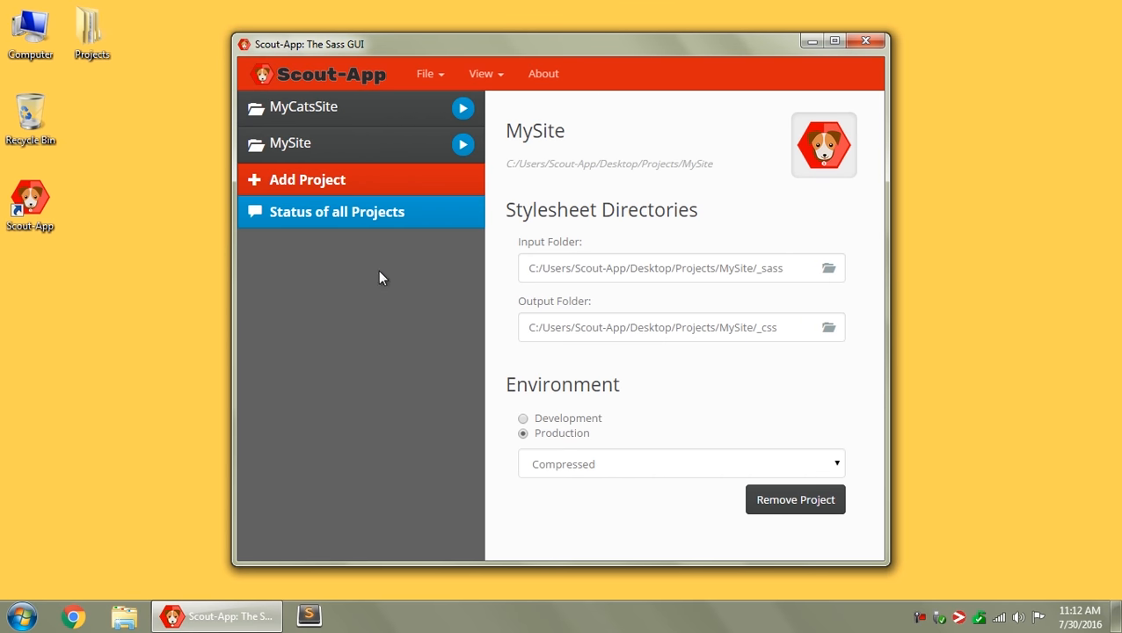
mouse_move(382, 309)
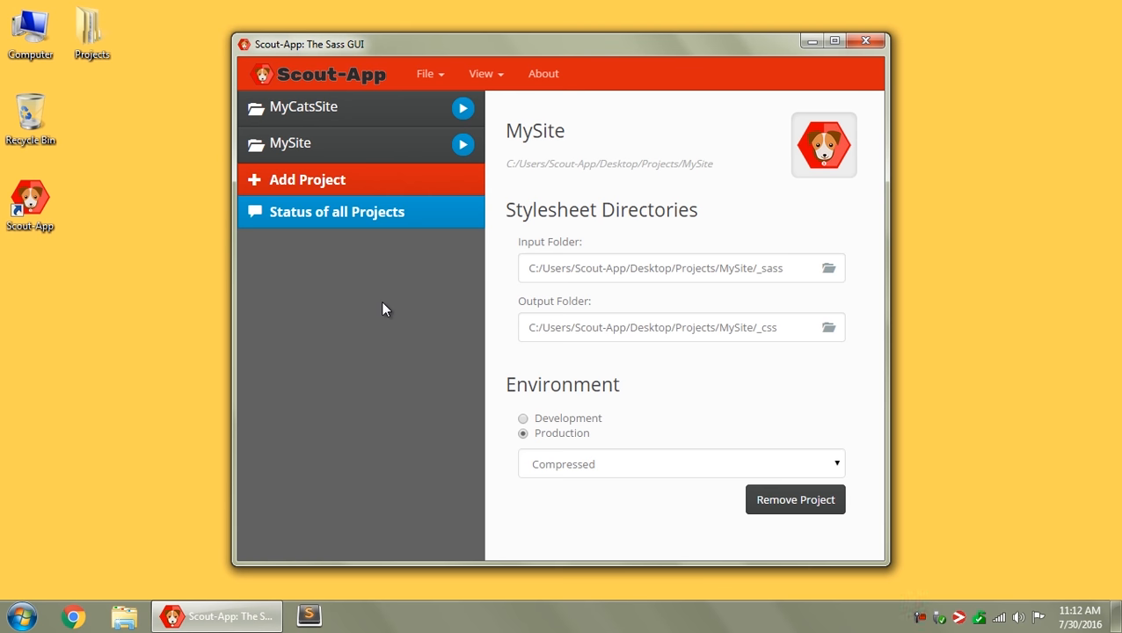